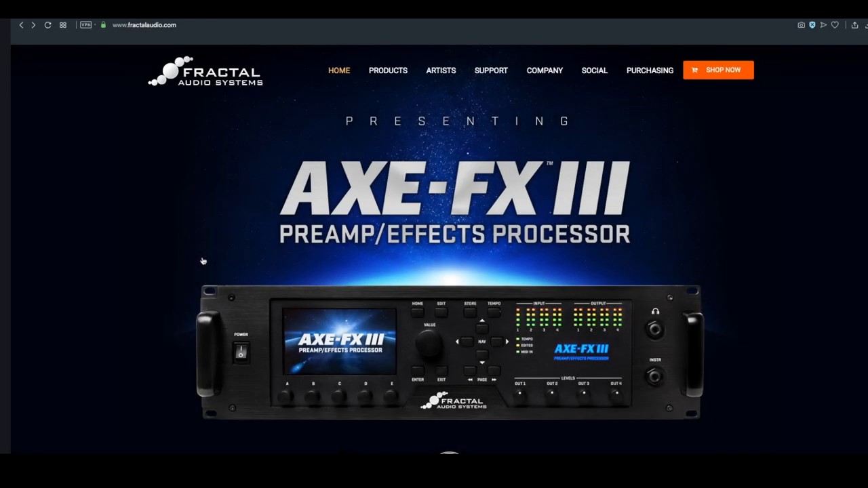
pyautogui.moveTo(205, 257)
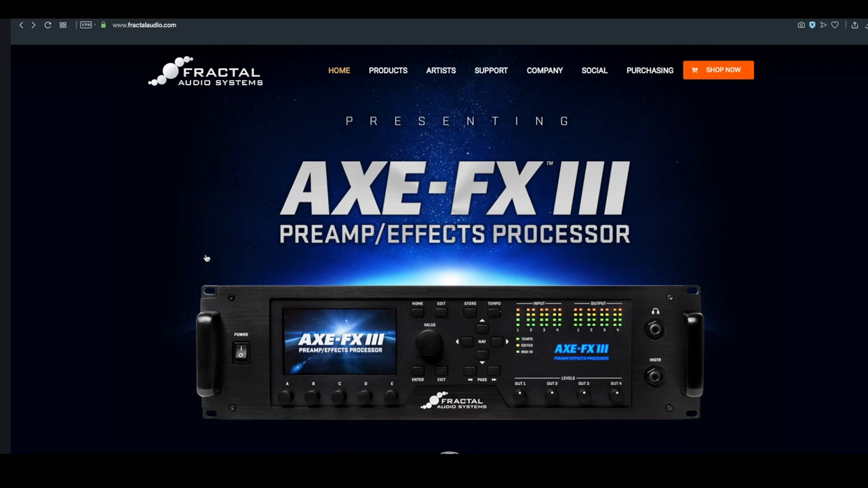
pyautogui.moveTo(145, 37)
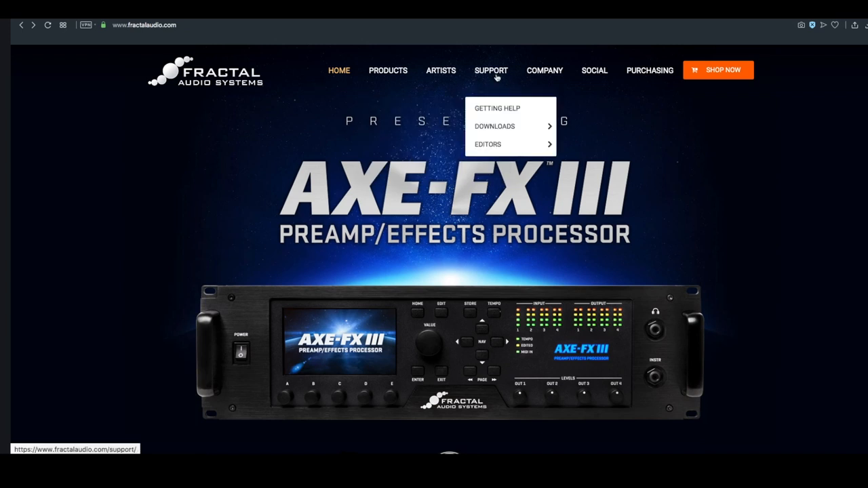
pyautogui.moveTo(488, 144)
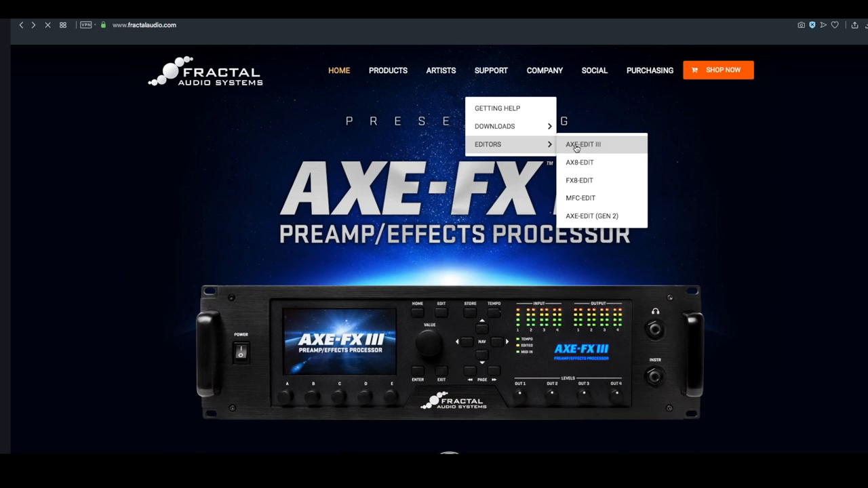
# - Go to the Axe-Edit III editor page from the Support > Editors menu
pyautogui.click(582, 144)
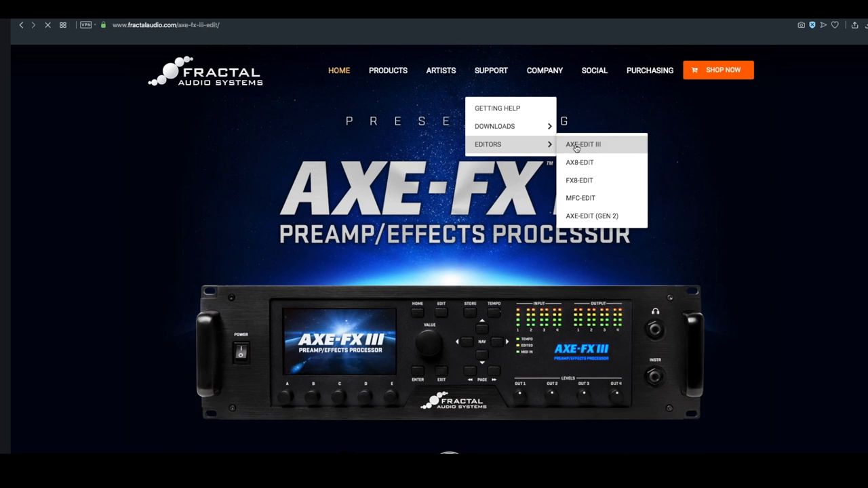
pyautogui.click(582, 144)
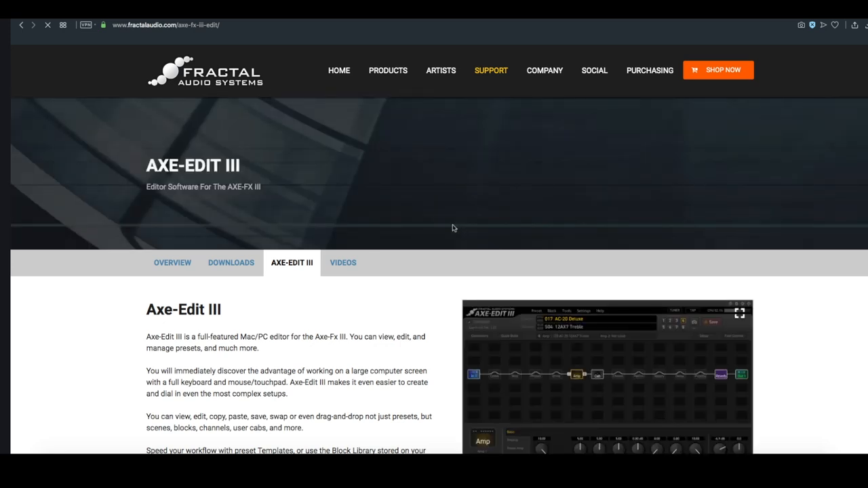
pyautogui.scroll(-3)
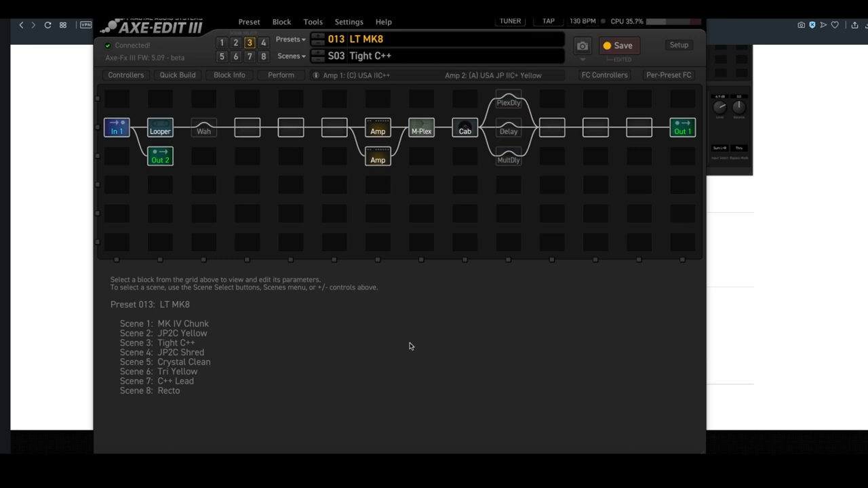
pyautogui.moveTo(467, 294)
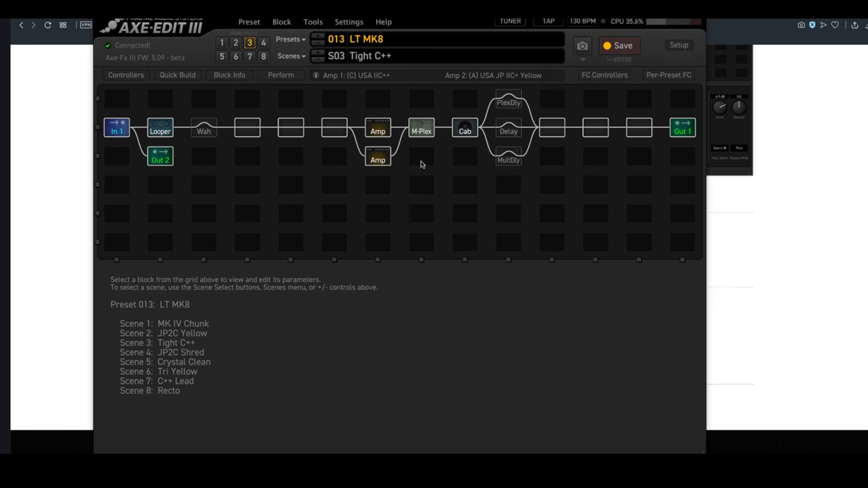
pyautogui.moveTo(358, 158)
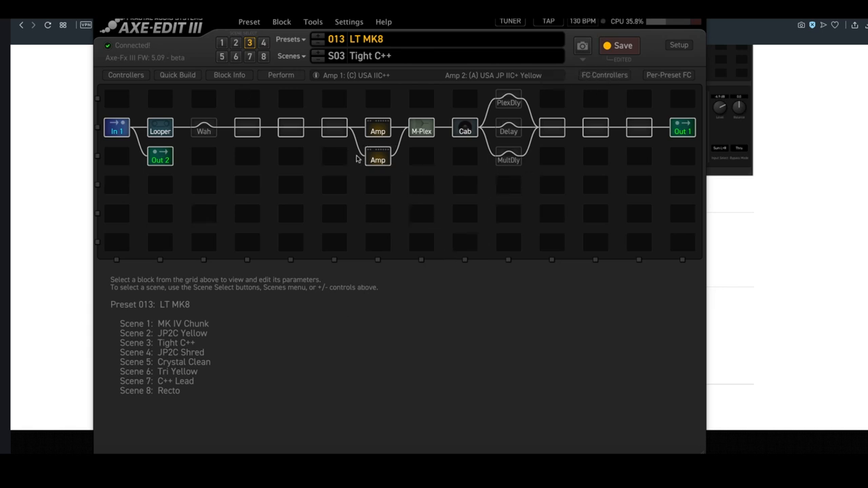
pyautogui.moveTo(182, 389)
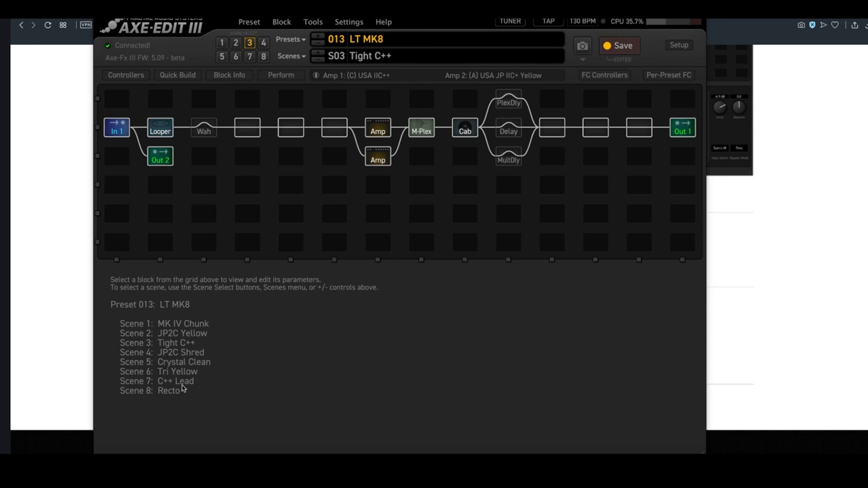
pyautogui.click(290, 39)
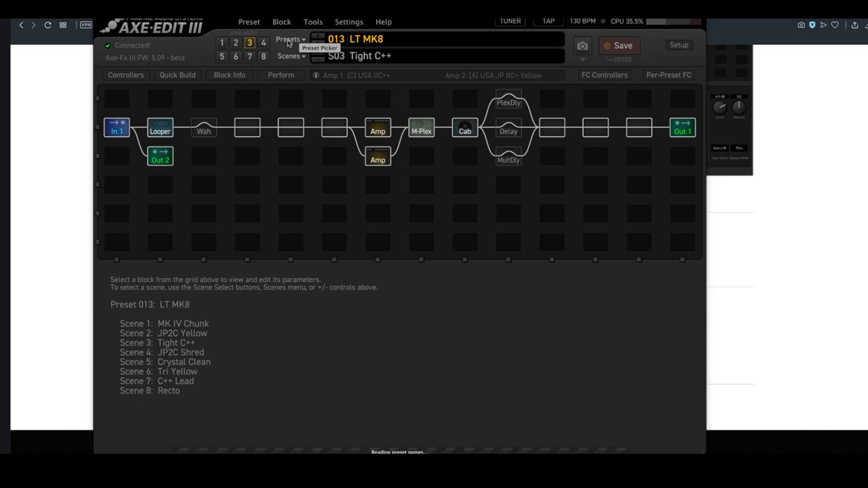
pyautogui.click(287, 39)
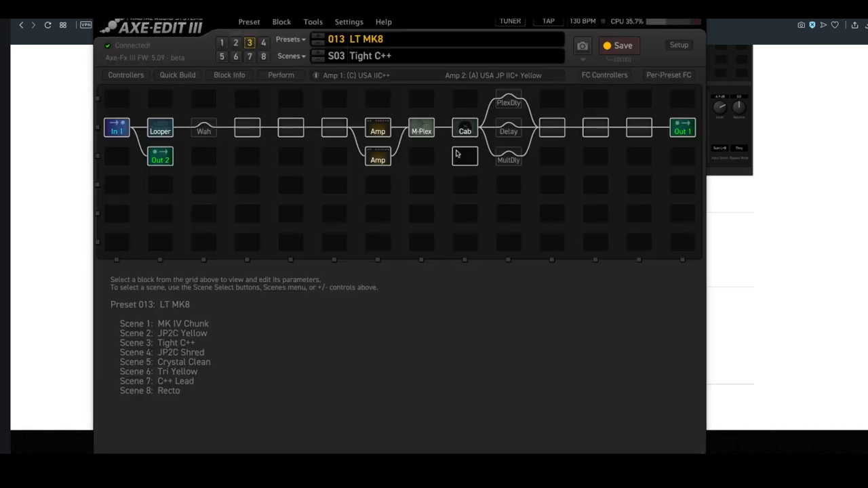
# - View the Amp block's parameters, then the Delay 1 block's Deluxe Mind Guy settings
pyautogui.click(377, 129)
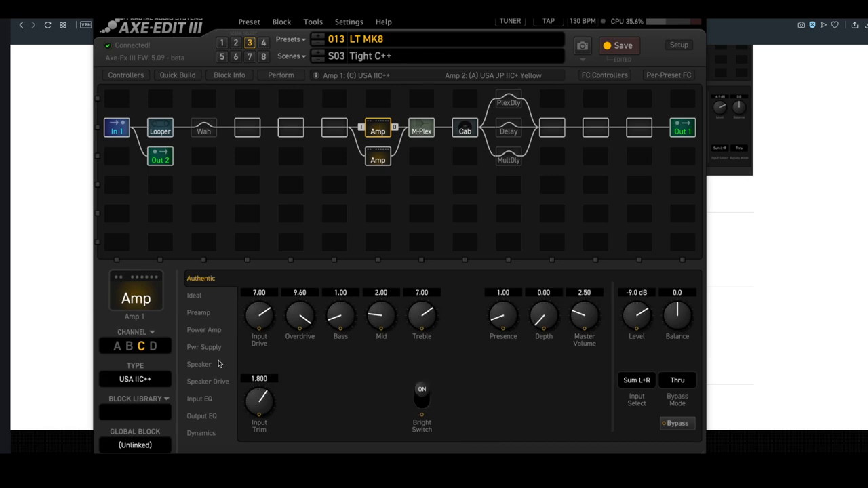
pyautogui.click(508, 129)
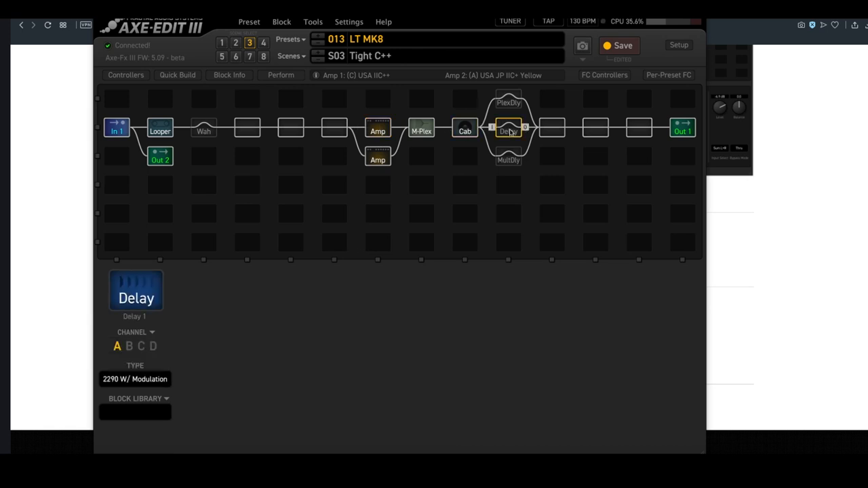
pyautogui.click(508, 129)
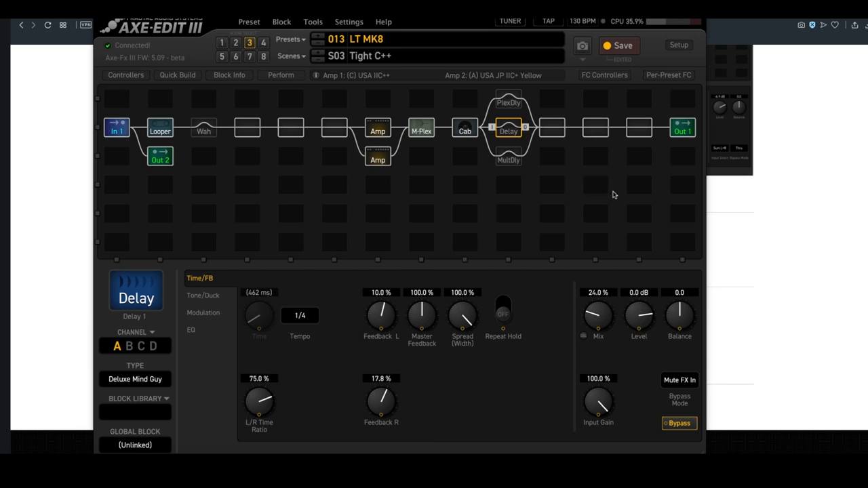
pyautogui.moveTo(340, 180)
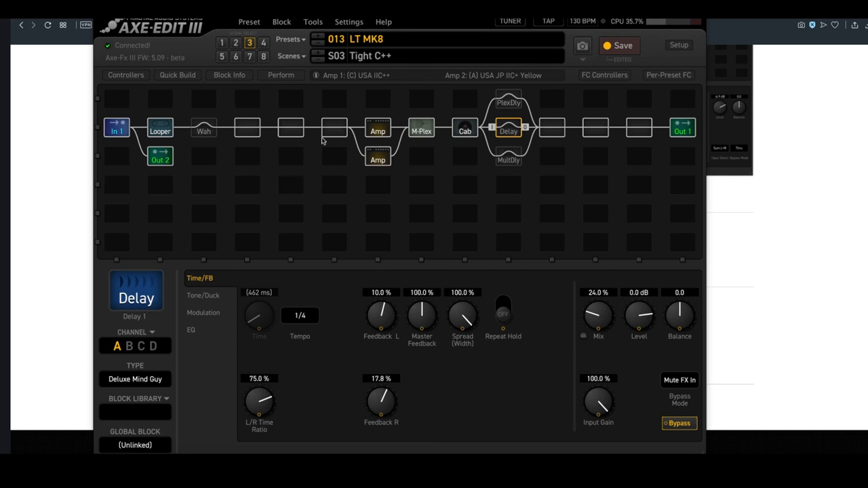
pyautogui.moveTo(287, 128)
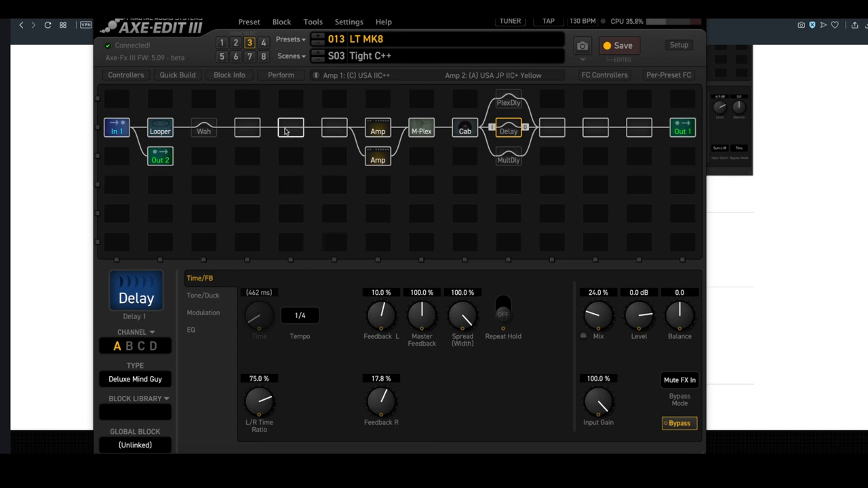
pyautogui.rightClick(290, 127)
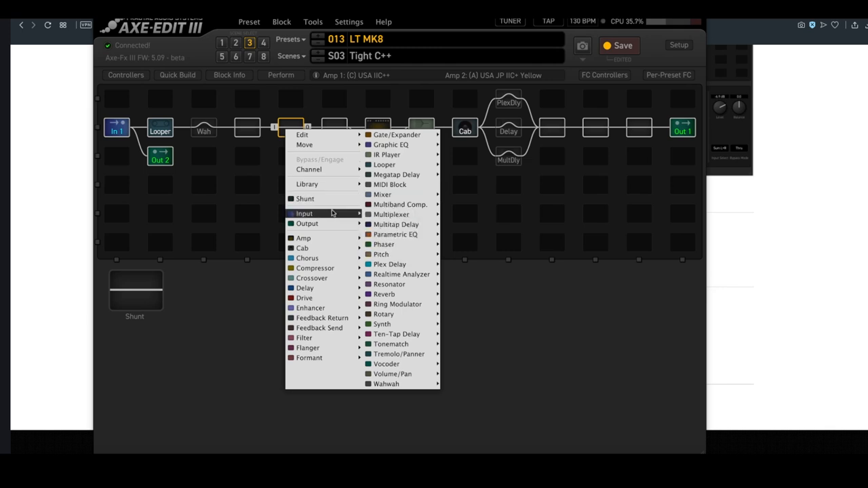
pyautogui.moveTo(398, 305)
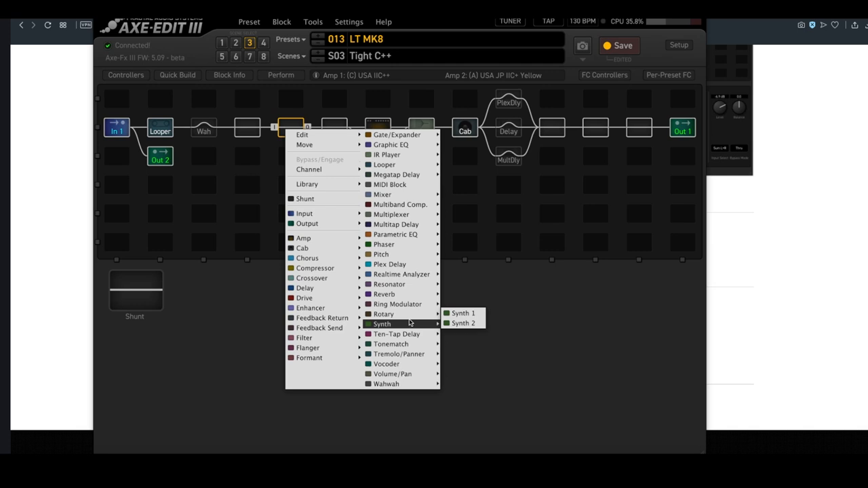
pyautogui.moveTo(478, 301)
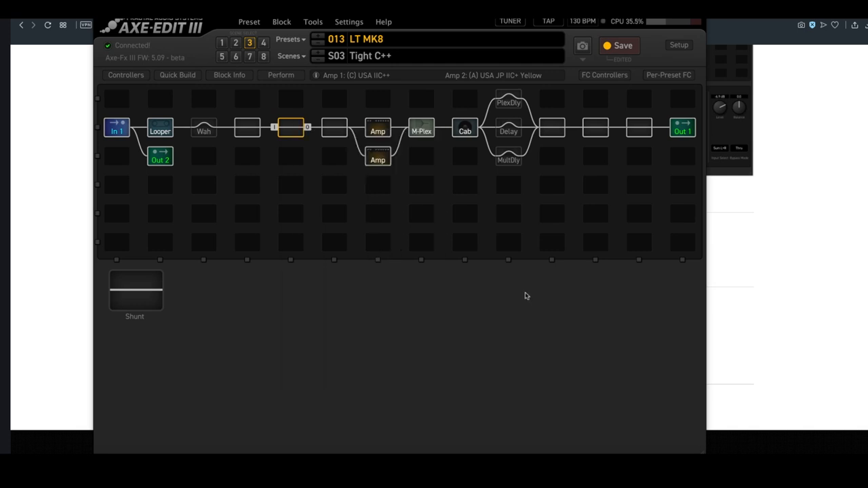
pyautogui.moveTo(604, 88)
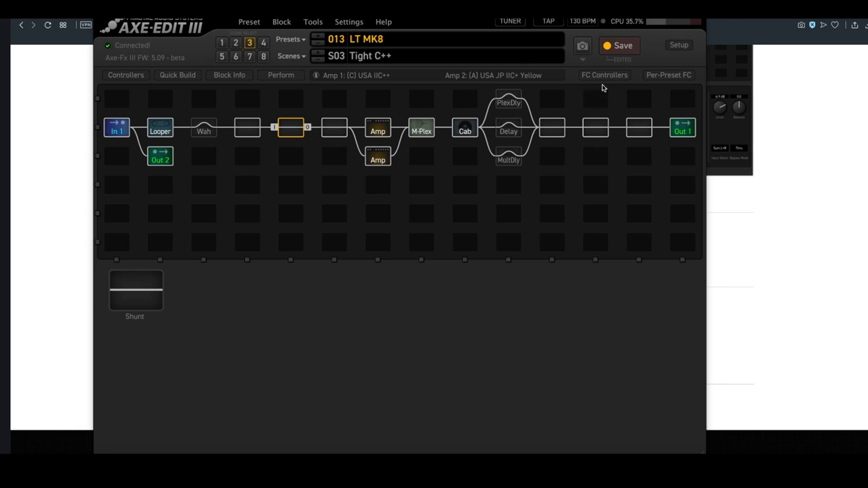
# - Check the FC Controllers layouts, then the Control block's 130 BPM tempo settings
pyautogui.click(604, 75)
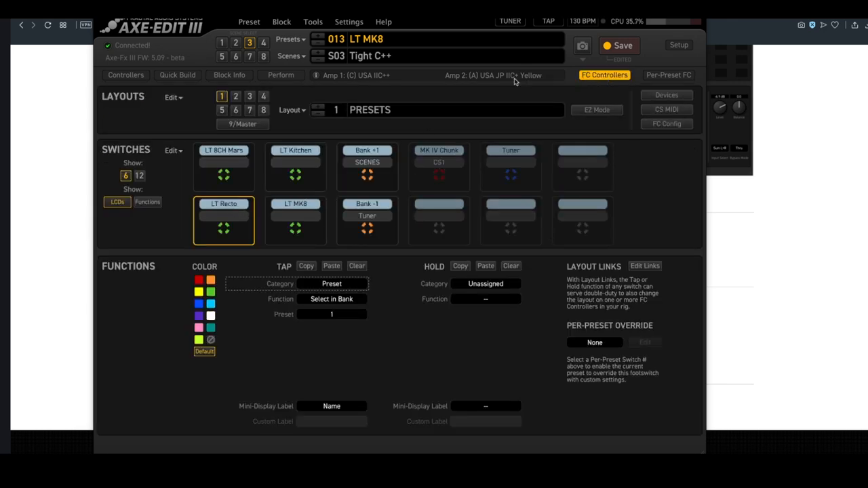
pyautogui.click(125, 74)
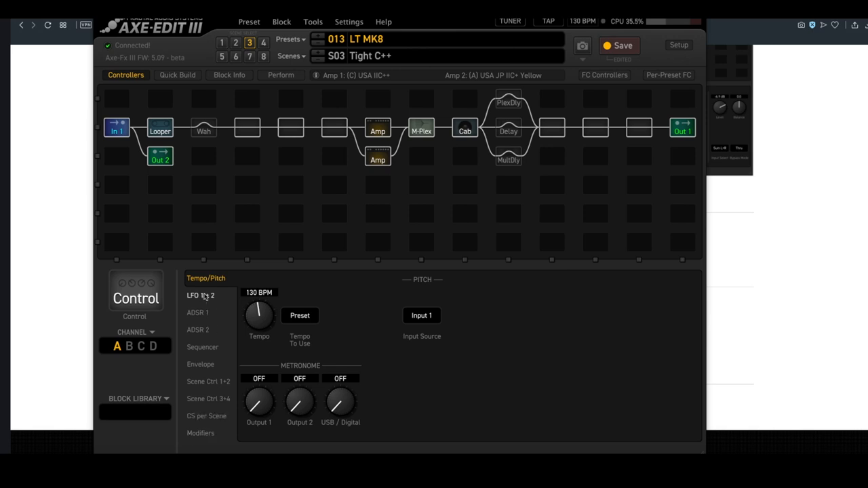
pyautogui.moveTo(419, 359)
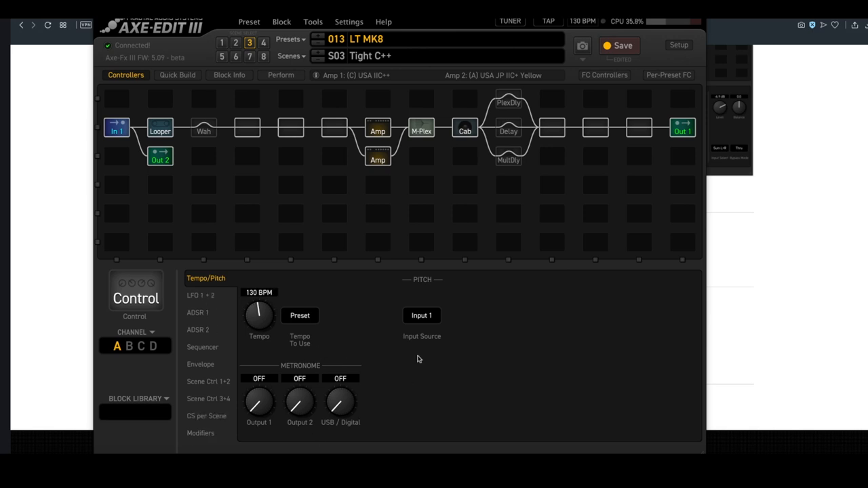
pyautogui.moveTo(645, 234)
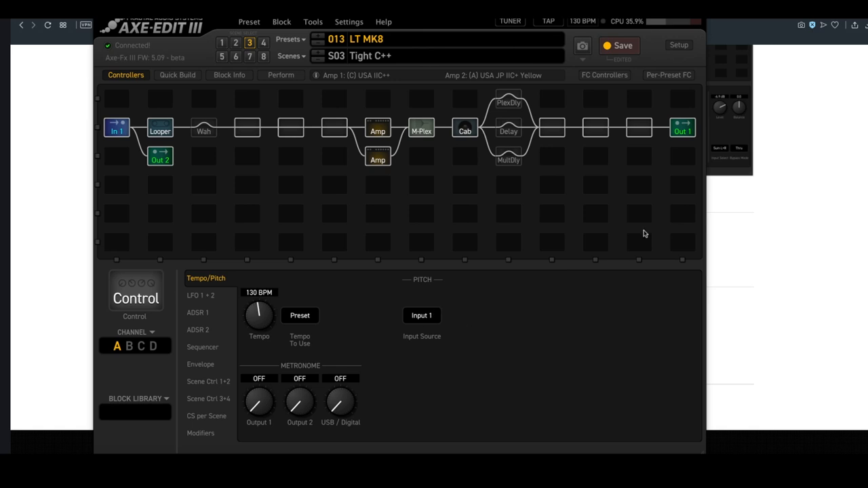
pyautogui.moveTo(373, 197)
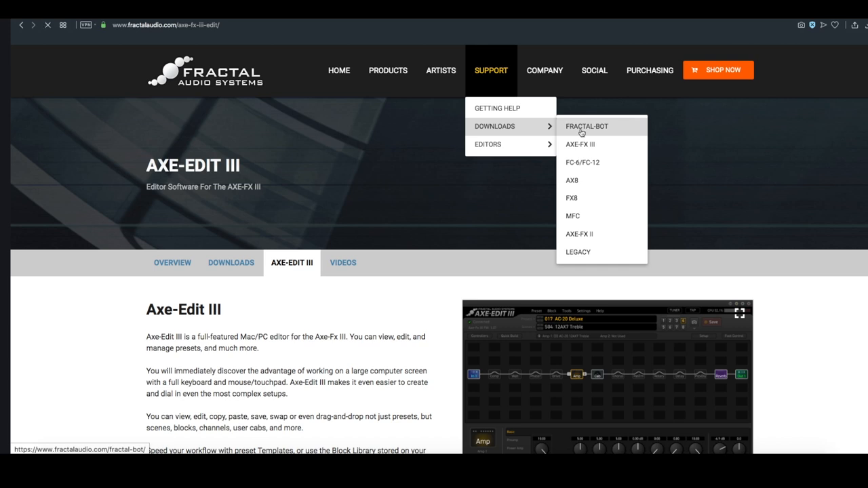
# - Browse the Fractal-Bot download page's listings
pyautogui.click(588, 126)
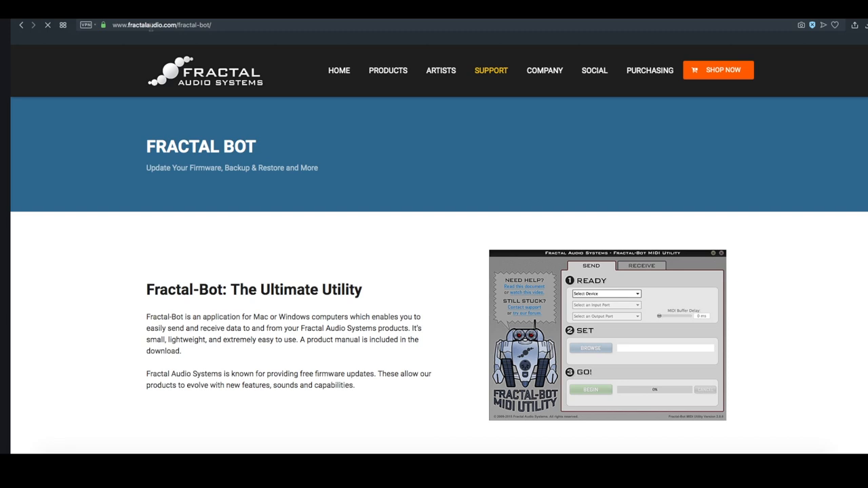
pyautogui.scroll(-3)
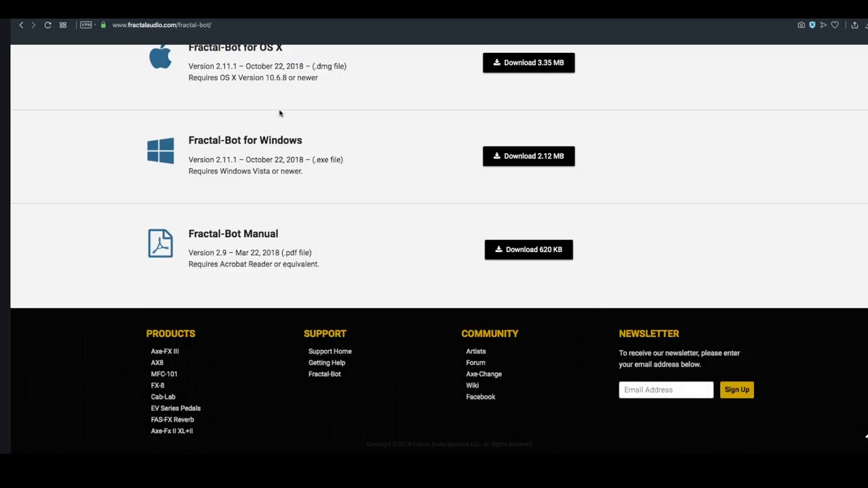
pyautogui.scroll(3)
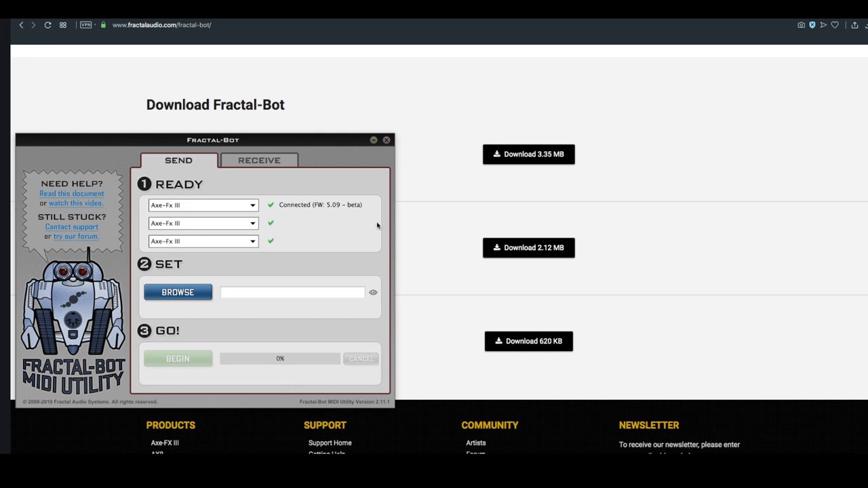
pyautogui.click(258, 160)
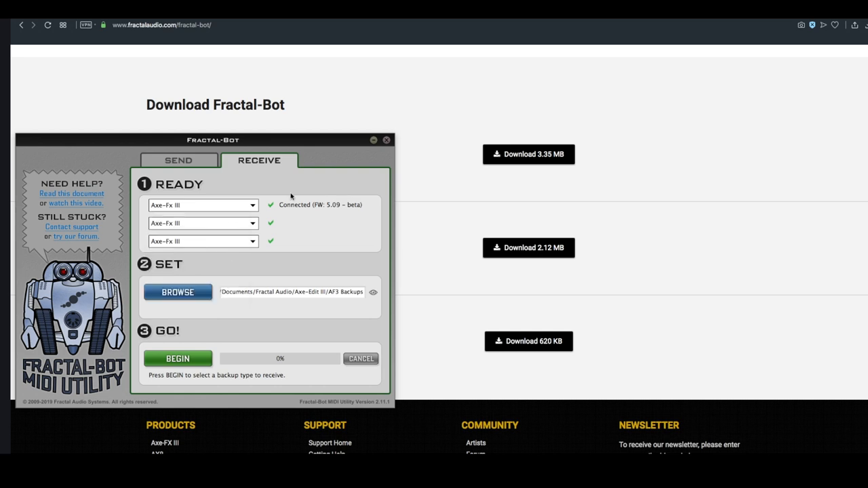
pyautogui.moveTo(228, 292)
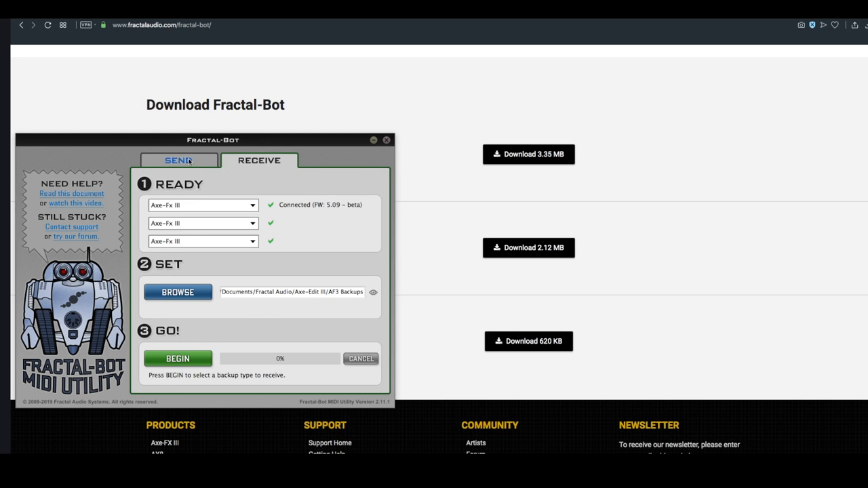
pyautogui.click(386, 139)
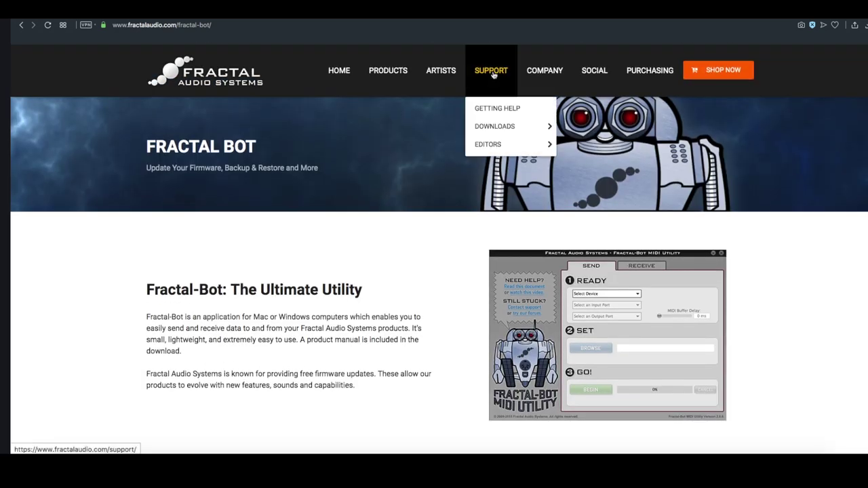
pyautogui.moveTo(505, 126)
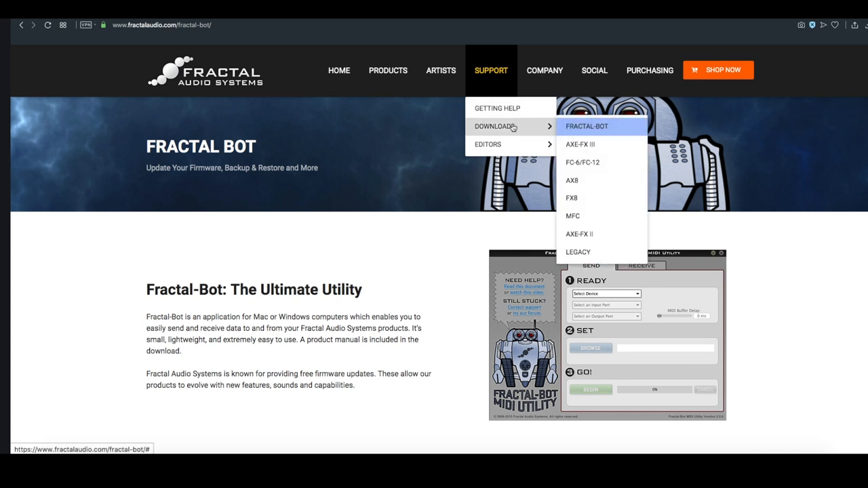
# - Go to the Axe-Fx III Downloads page and scroll to the Firmware Ares v5.08 listing
pyautogui.click(588, 144)
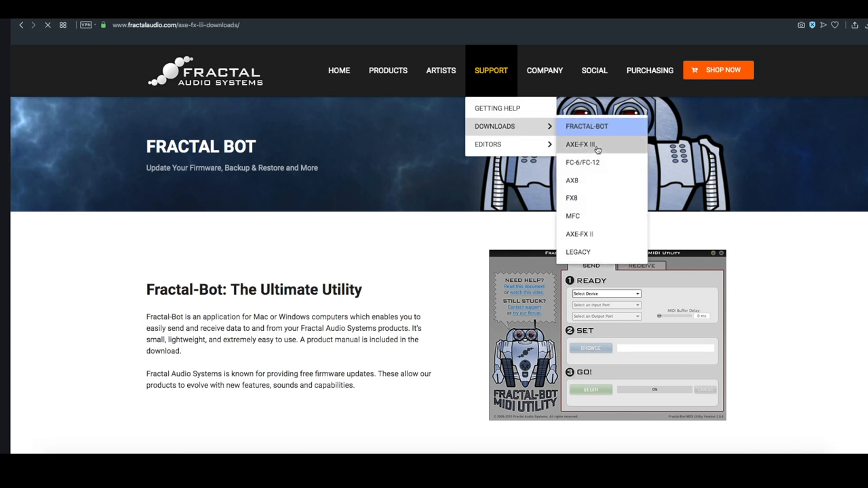
pyautogui.click(578, 144)
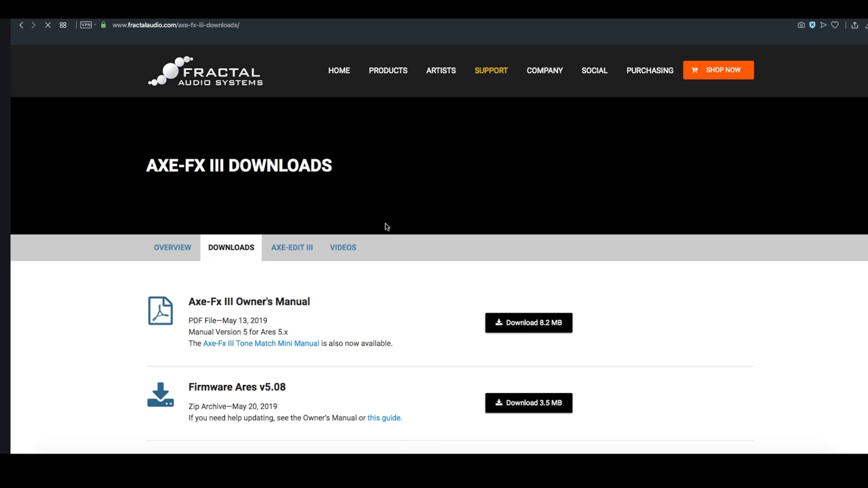
pyautogui.scroll(-3)
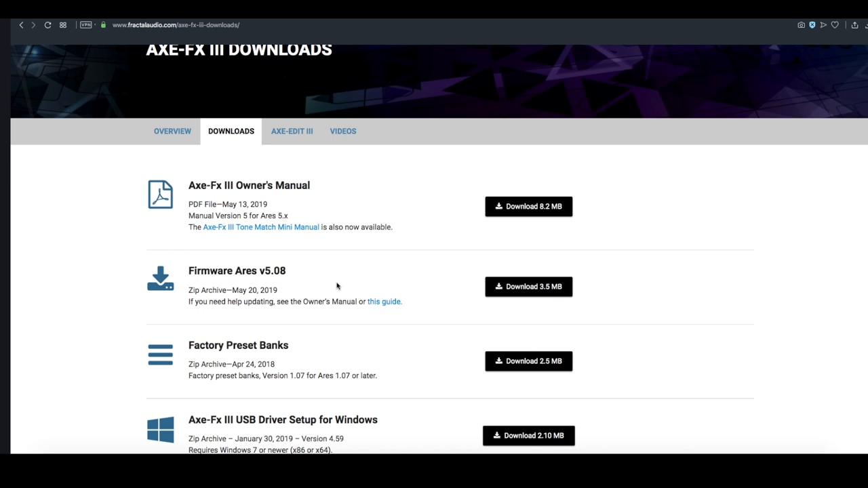
pyautogui.moveTo(368, 279)
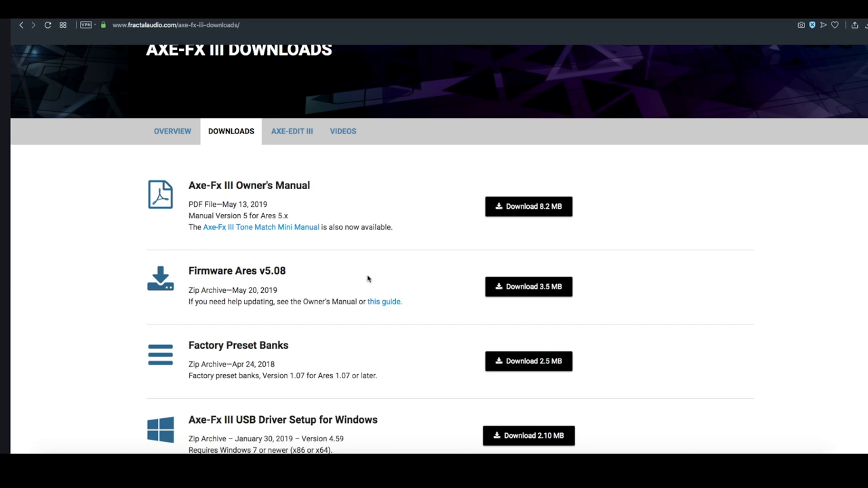
pyautogui.moveTo(330, 184)
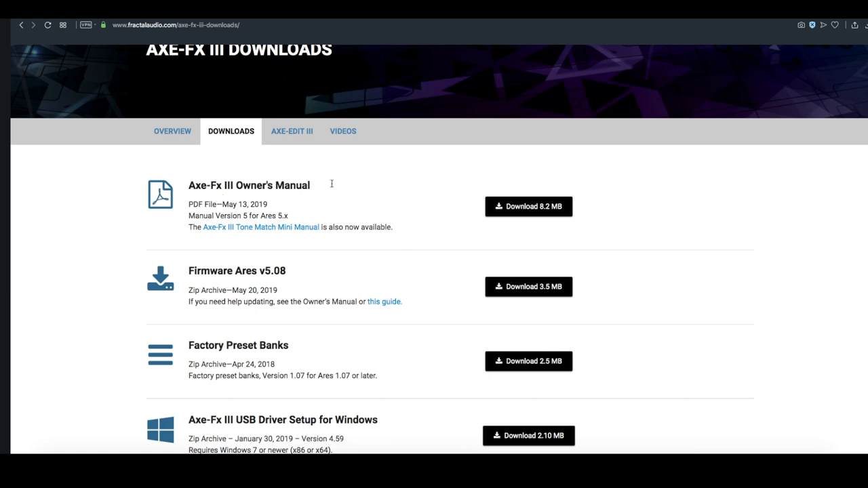
pyautogui.scroll(-3)
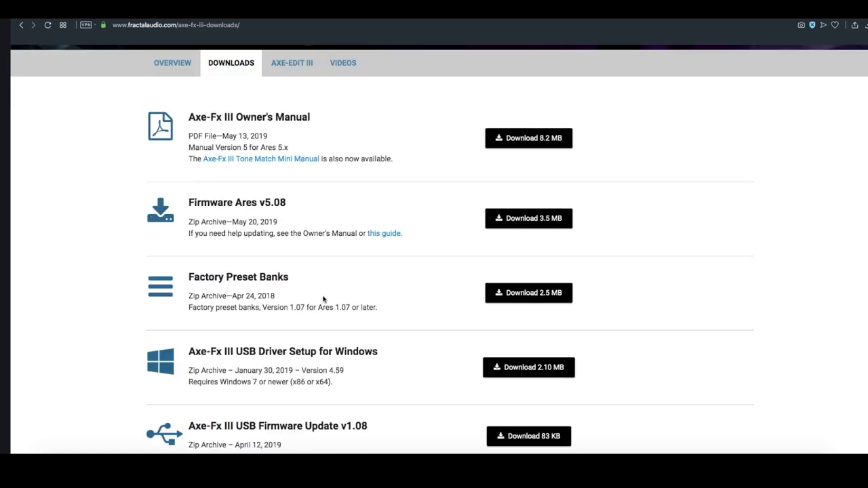
pyautogui.scroll(-3)
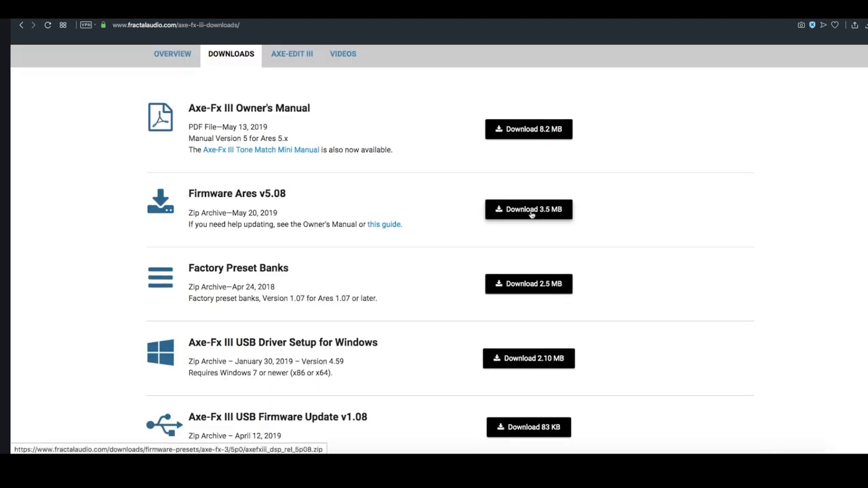
# - Download the 3.5 MB Firmware Ares v5.08 zip, dismiss the notice, and switch to Finder
pyautogui.click(528, 209)
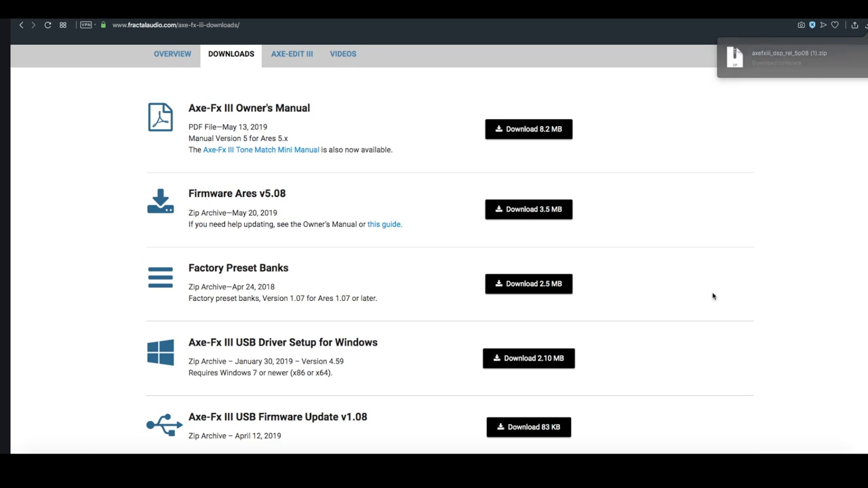
pyautogui.click(737, 52)
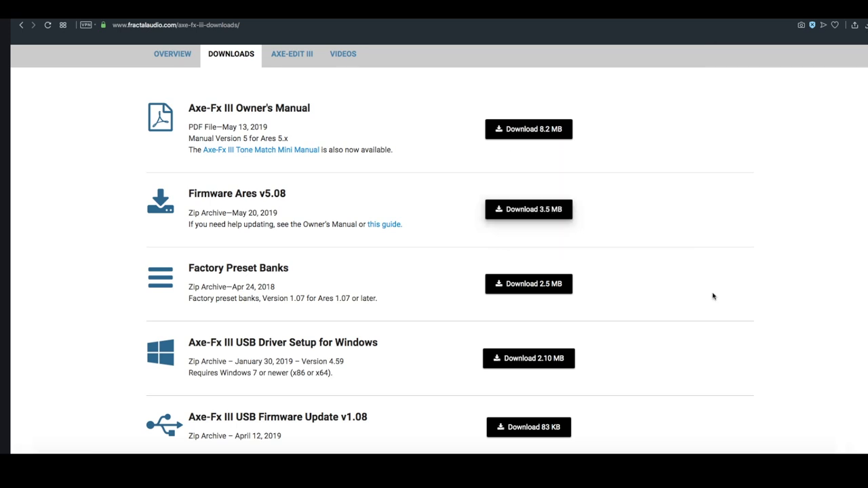
pyautogui.moveTo(725, 383)
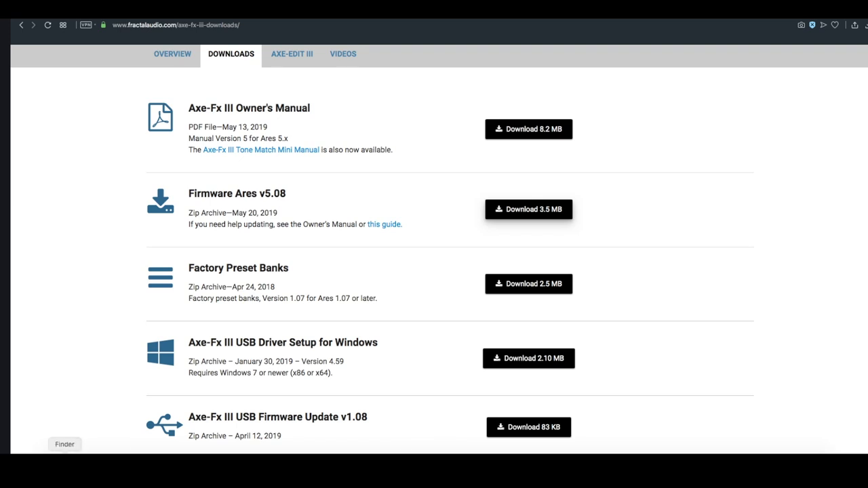
pyautogui.click(64, 443)
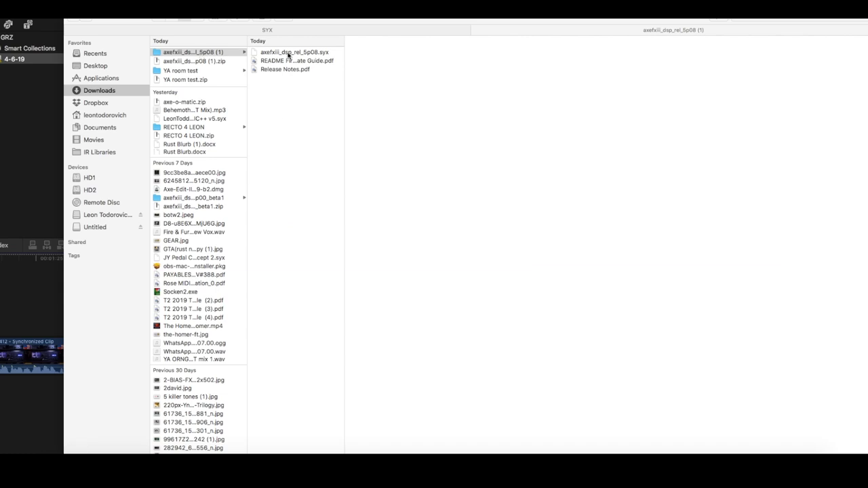
# - Preview the .syx file, README Firmware Update Guide.pdf and Release Notes.pdf in Downloads
pyautogui.click(295, 52)
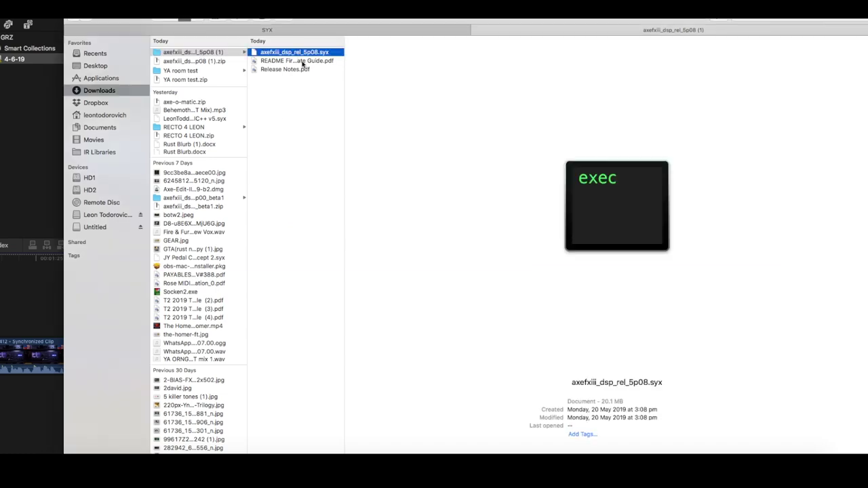
pyautogui.click(294, 60)
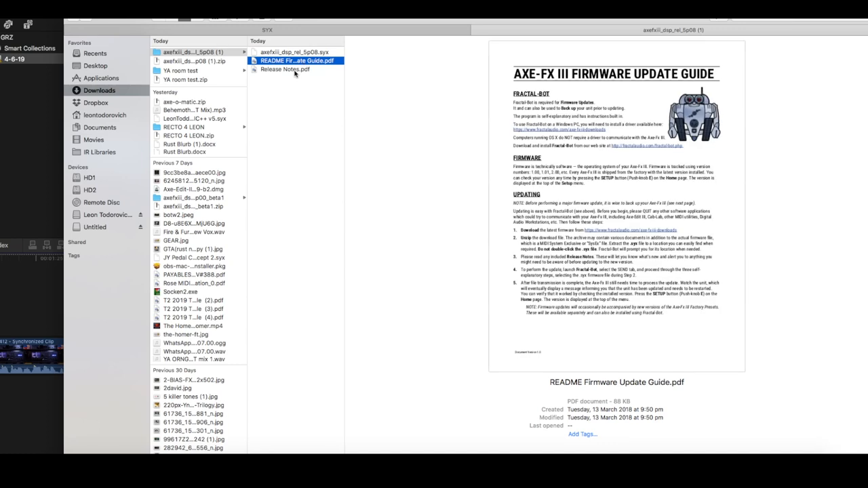
pyautogui.click(296, 75)
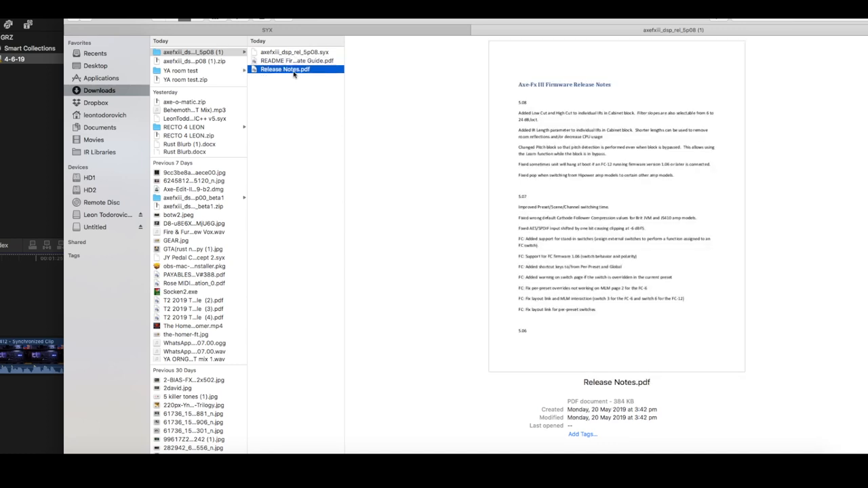
pyautogui.moveTo(413, 135)
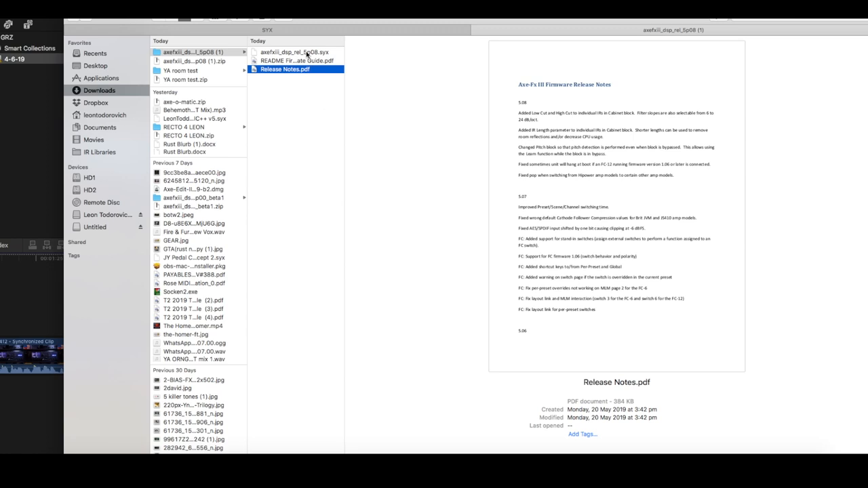
pyautogui.click(294, 52)
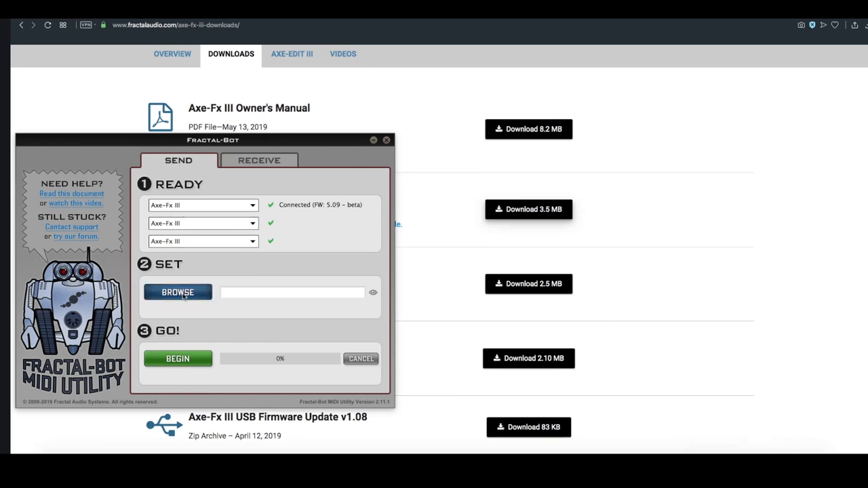
# - Load axefxiii_dsp_rel_5p09_beta2.syx as the firmware file on Fractal-Bot's SEND tab
pyautogui.click(177, 292)
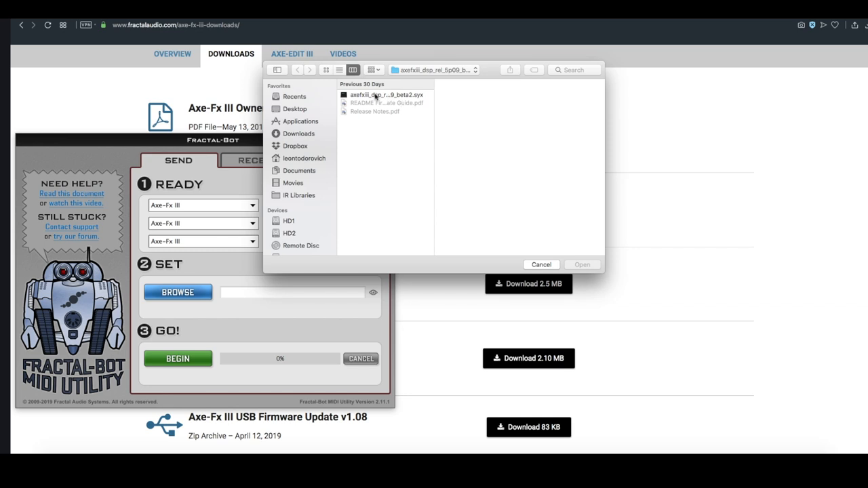
pyautogui.click(385, 93)
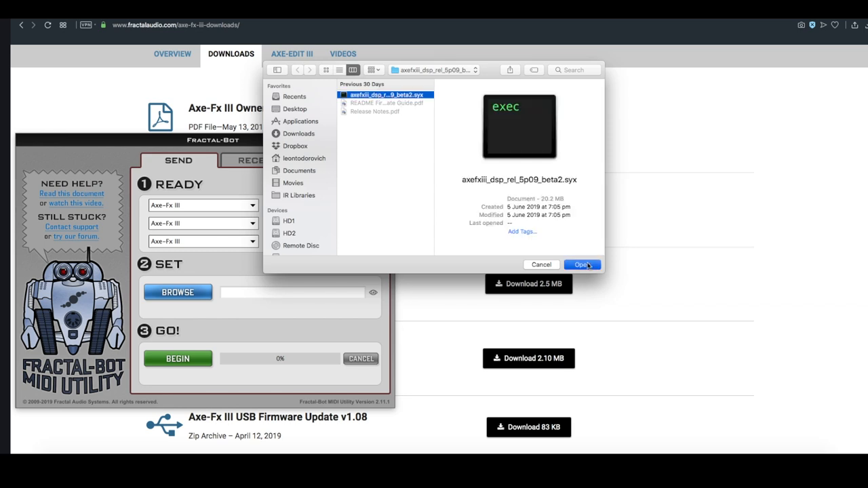
pyautogui.click(582, 265)
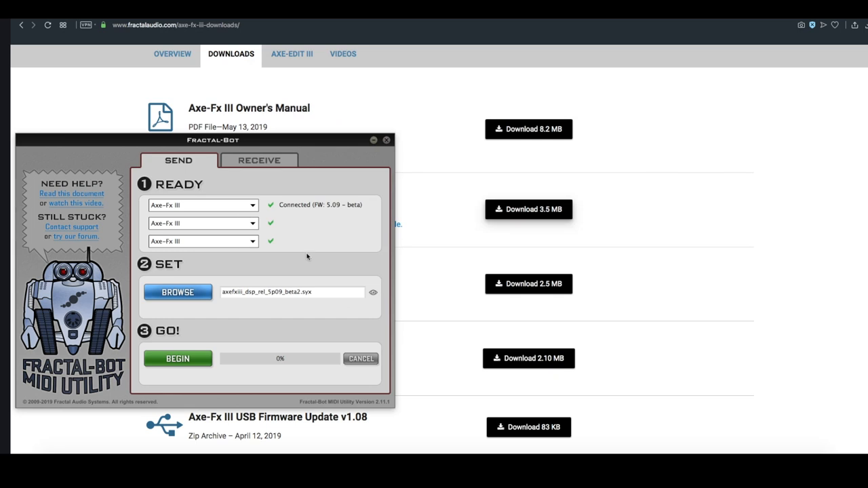
pyautogui.moveTo(293, 258)
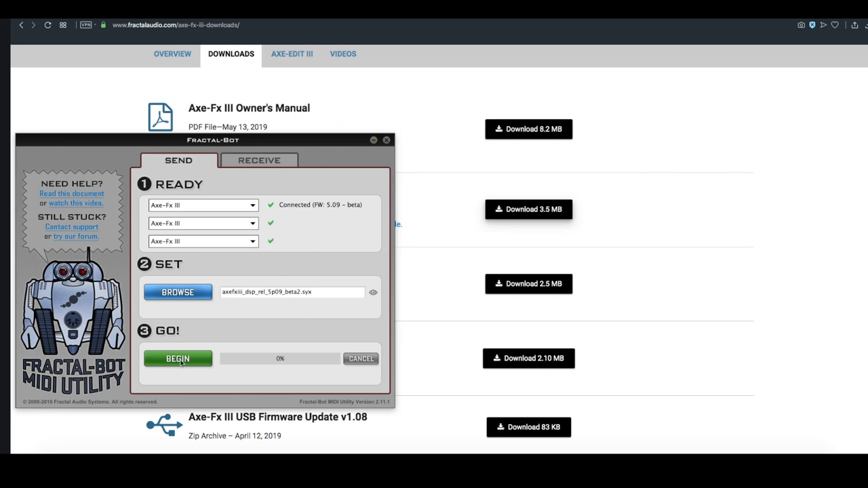
pyautogui.moveTo(661, 259)
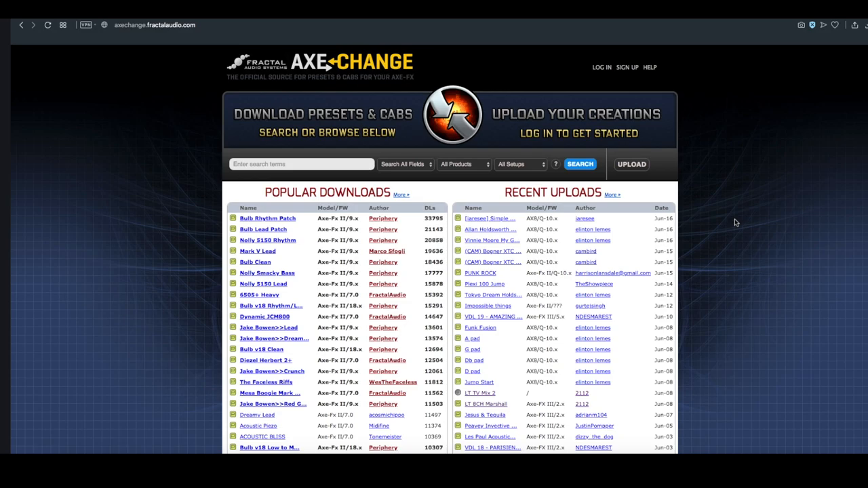
pyautogui.moveTo(243, 89)
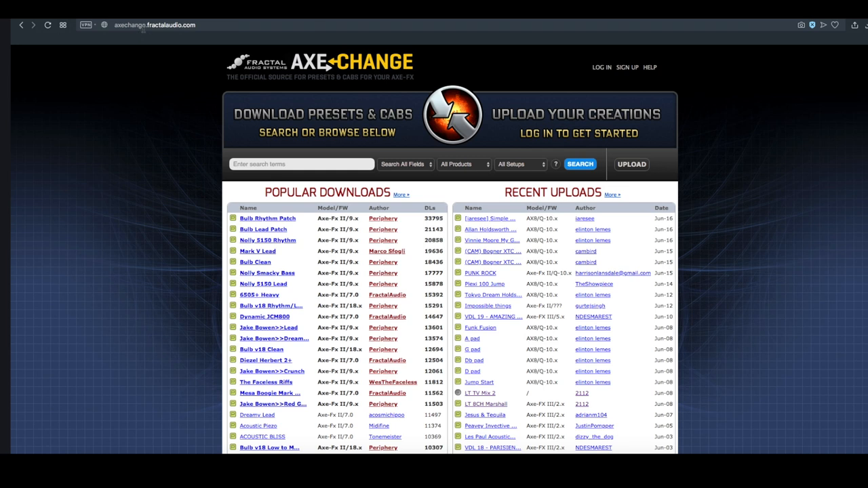
pyautogui.moveTo(737, 171)
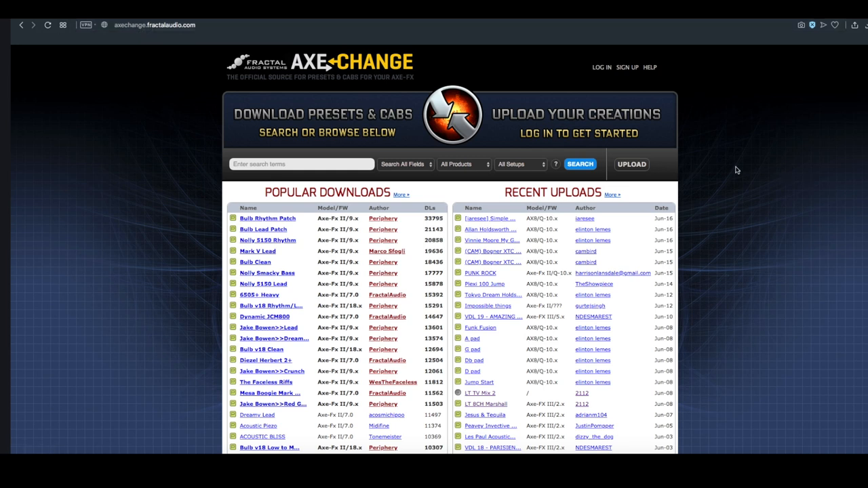
pyautogui.moveTo(725, 180)
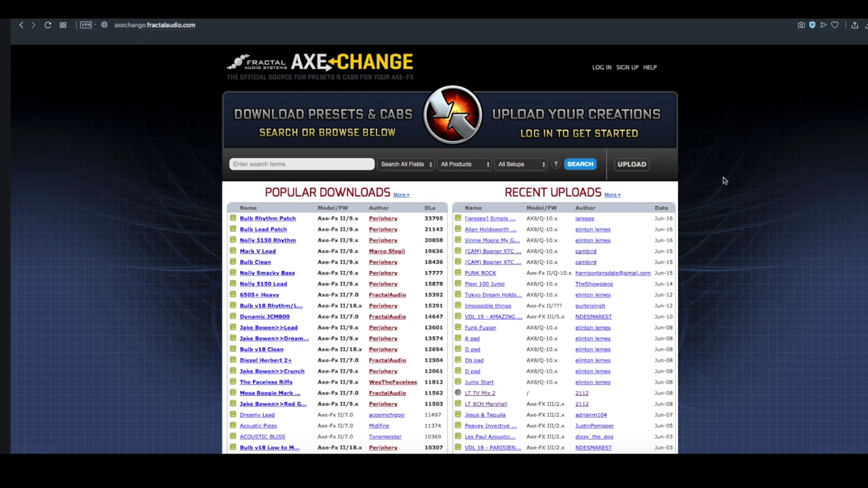
# - Open LT 8CH Marshall from Axe-Change's Recent Uploads and download it
pyautogui.scroll(-3)
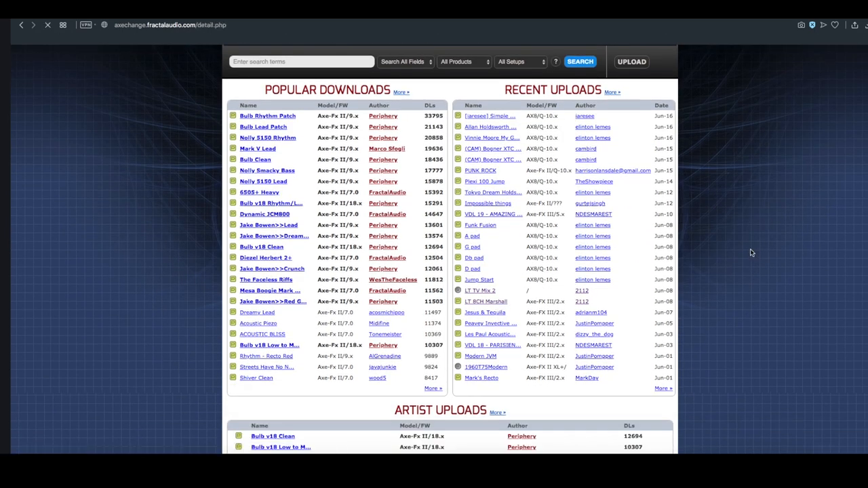
pyautogui.click(474, 301)
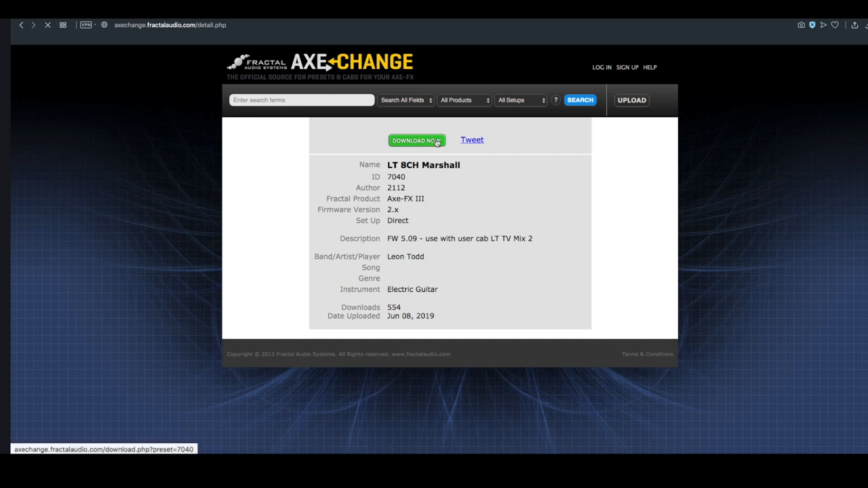
pyautogui.click(416, 140)
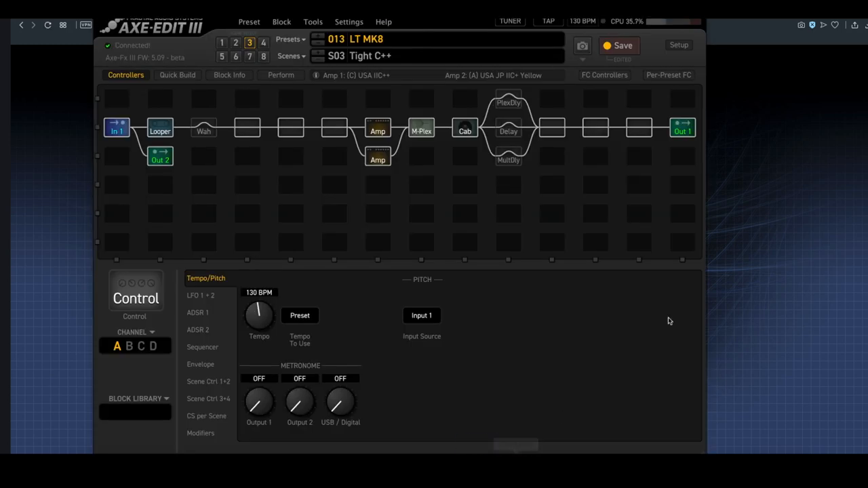
pyautogui.moveTo(194, 68)
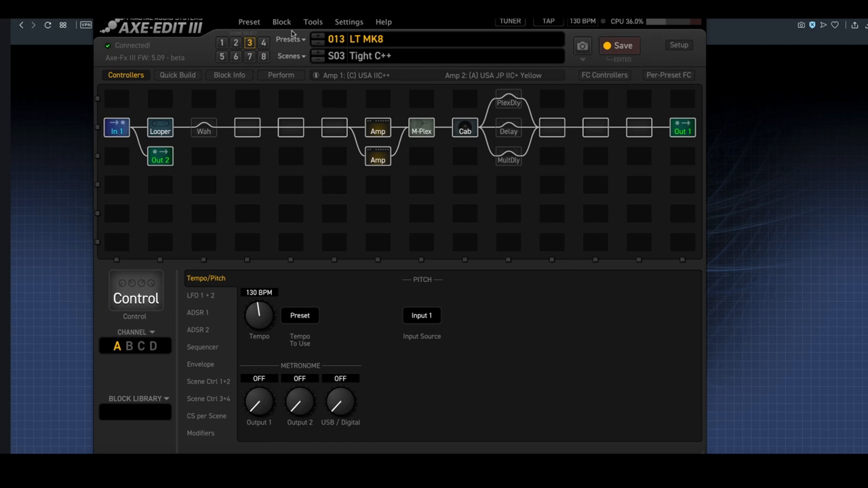
# - Import the downloaded LT 8CH Marshall .syx file from Downloads into slot 013
pyautogui.click(250, 22)
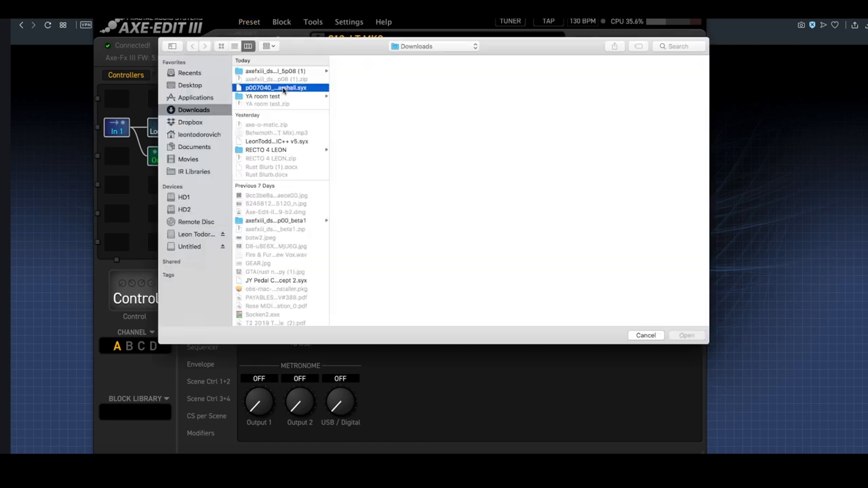
pyautogui.click(688, 335)
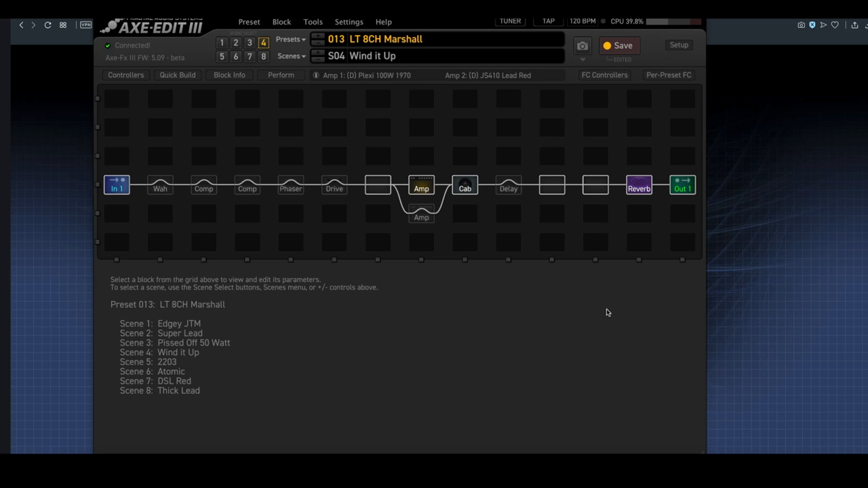
pyautogui.moveTo(437, 102)
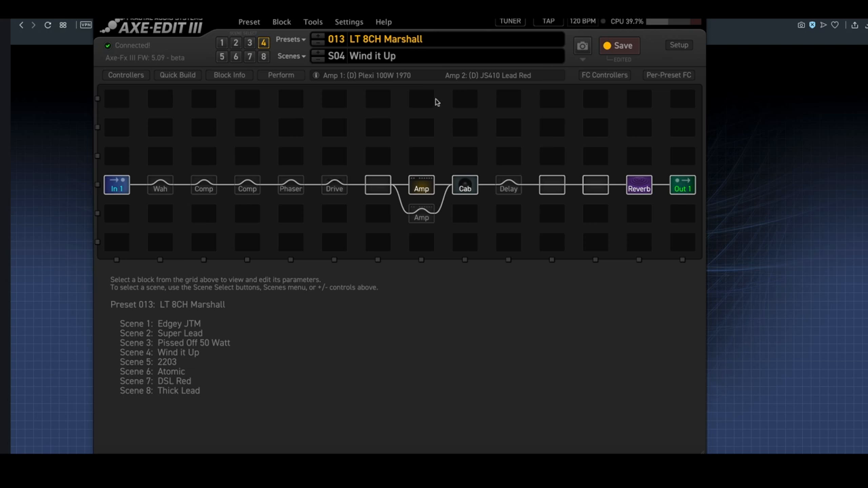
# - Open Axe-Manage Cabs from Tools and acknowledge the backup warning
pyautogui.click(325, 22)
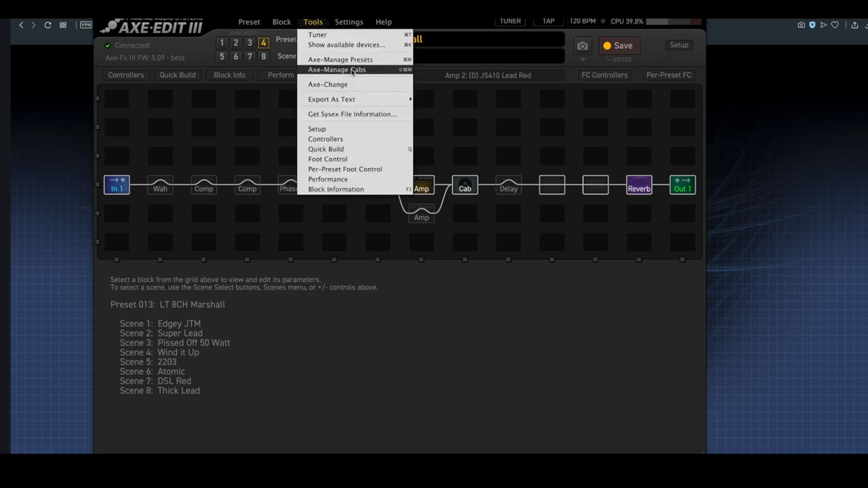
pyautogui.click(337, 69)
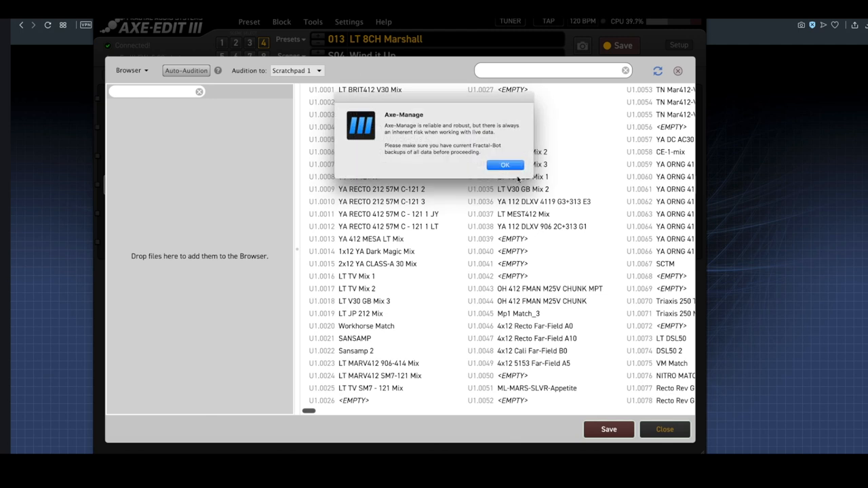
pyautogui.click(505, 165)
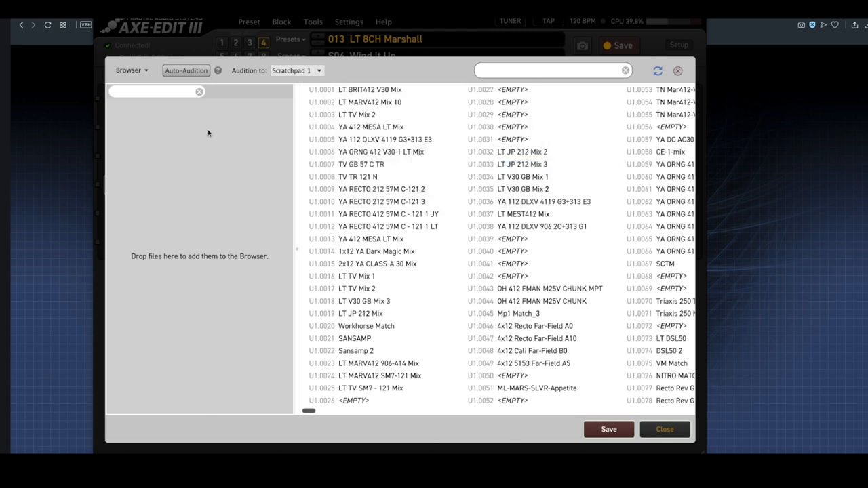
pyautogui.moveTo(234, 222)
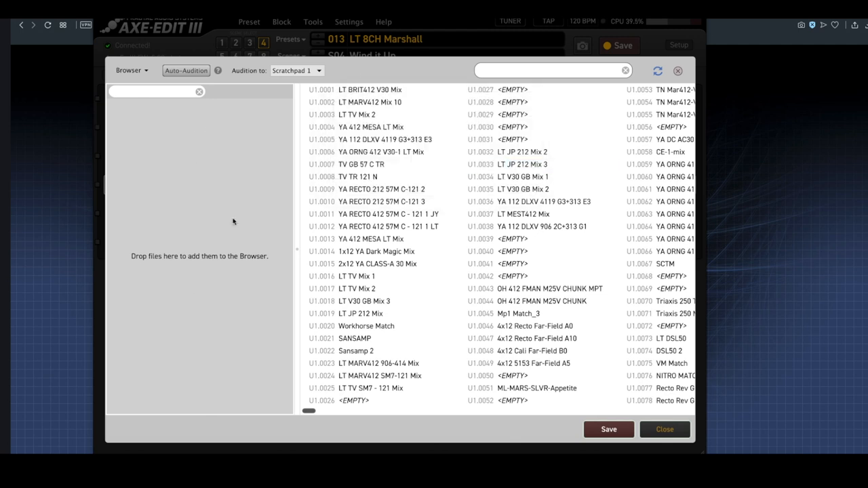
pyautogui.moveTo(133, 81)
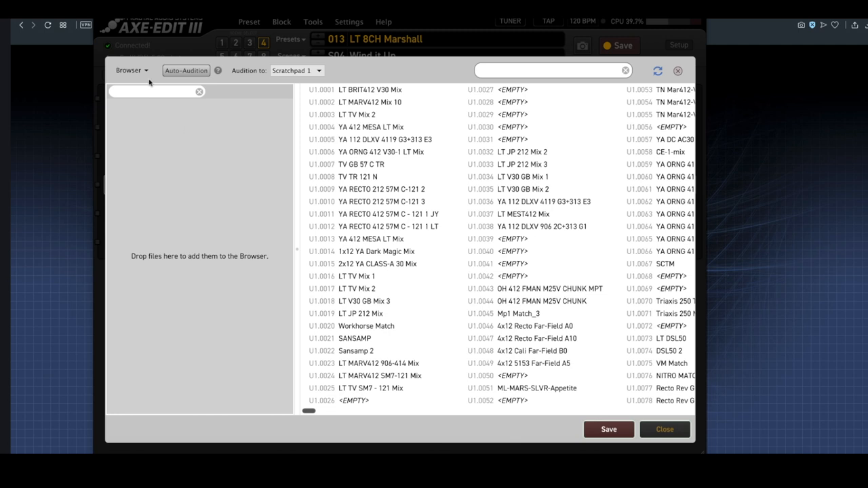
# - Scan the LT AF3 Cabs folder so the browser lists its 88 user cabs
pyautogui.click(128, 70)
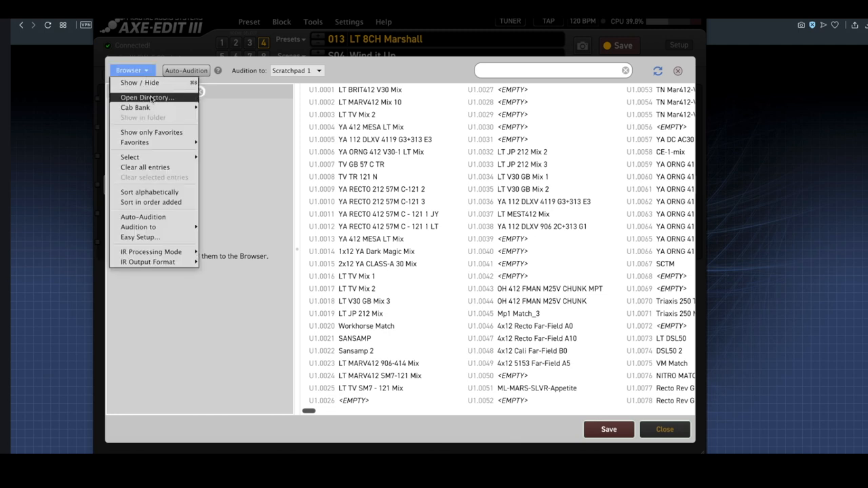
pyautogui.click(147, 97)
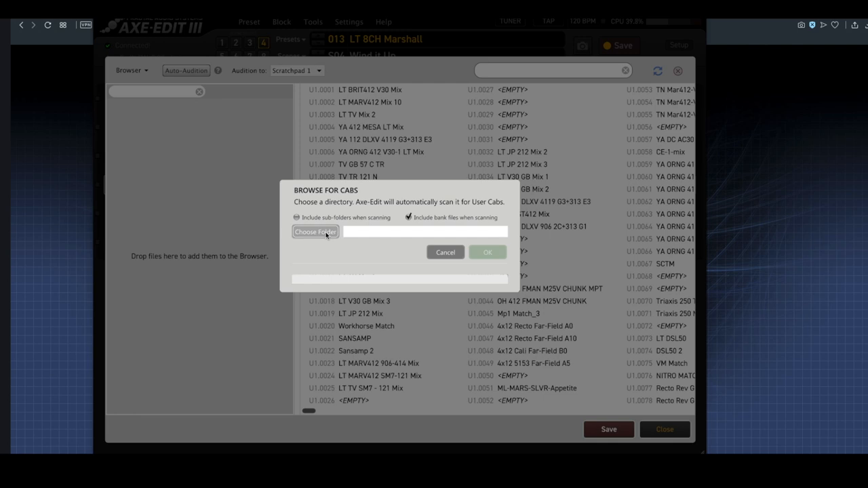
pyautogui.click(316, 231)
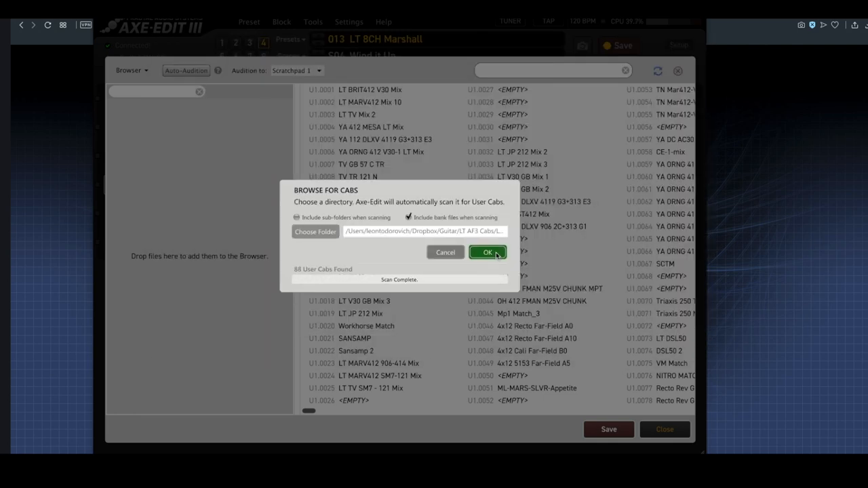
pyautogui.click(488, 253)
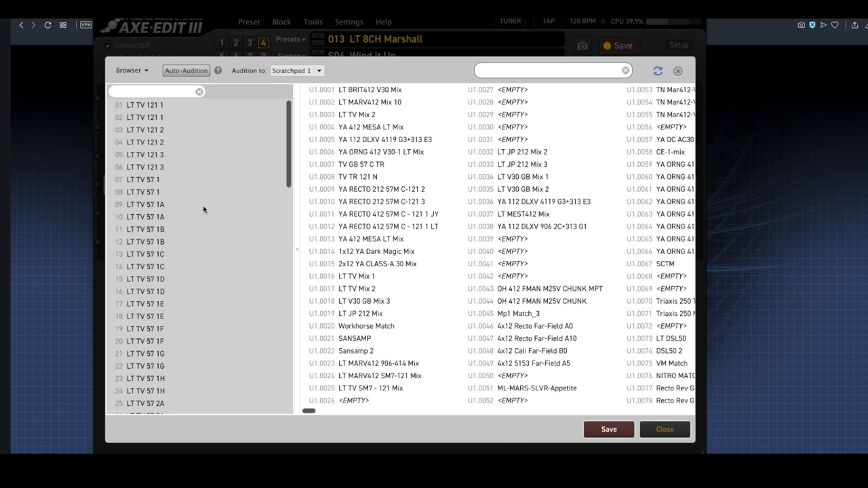
# - Drop LT TV 57 2A into slot U1.0031, confirm the save, then close Axe-Manage Cabs
pyautogui.scroll(-3)
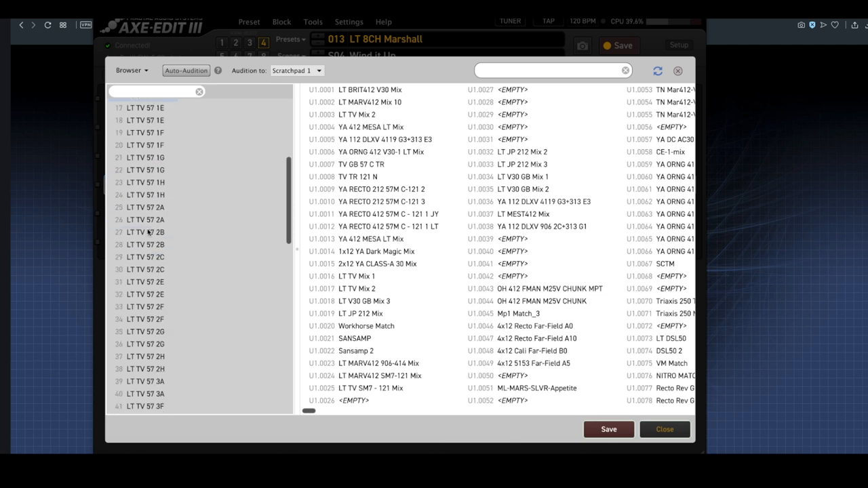
pyautogui.click(143, 220)
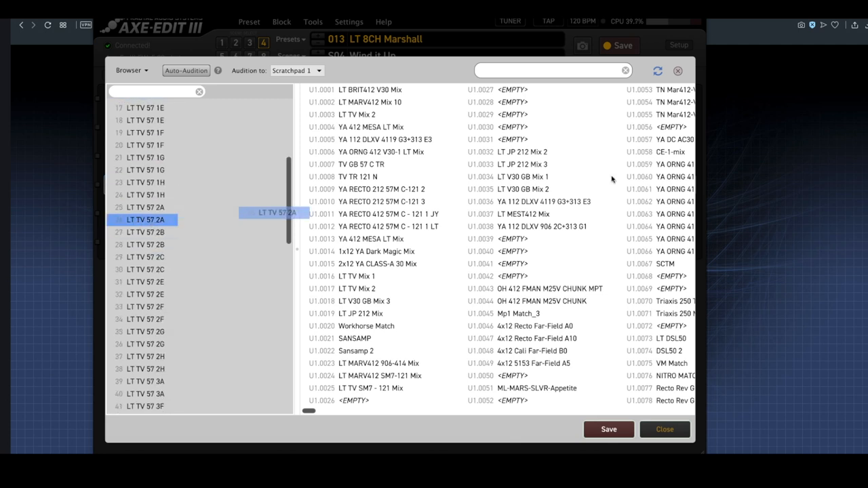
pyautogui.click(529, 139)
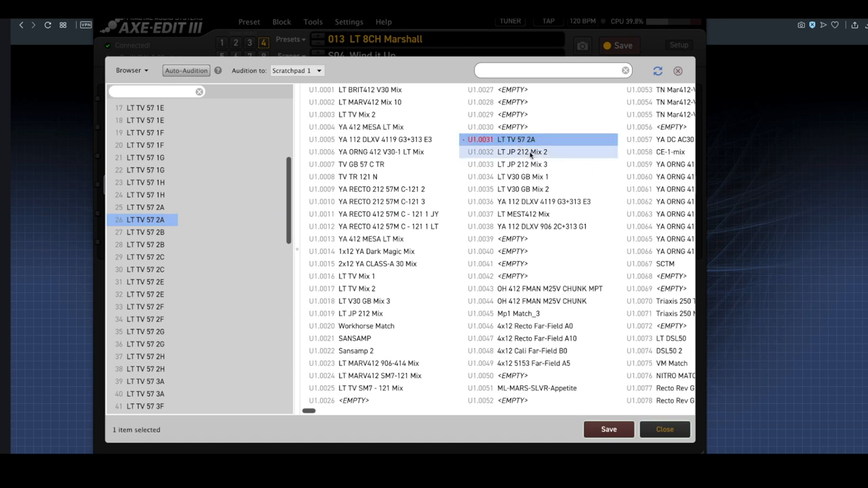
pyautogui.click(609, 429)
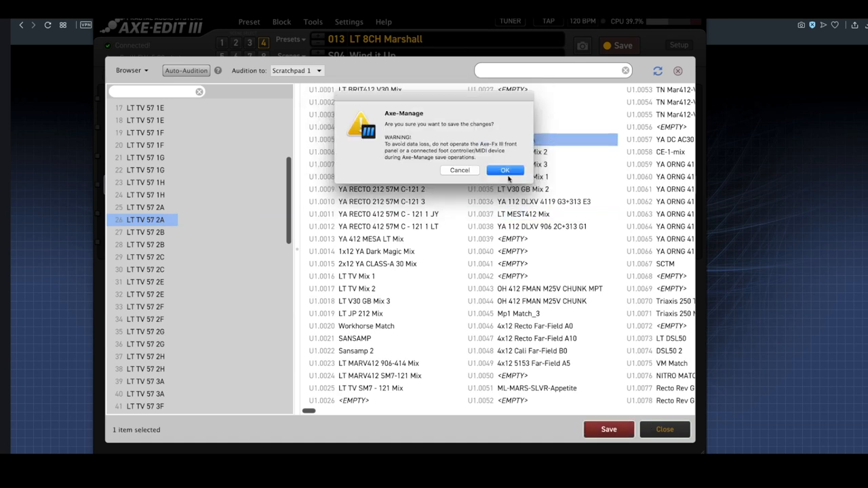
pyautogui.click(506, 169)
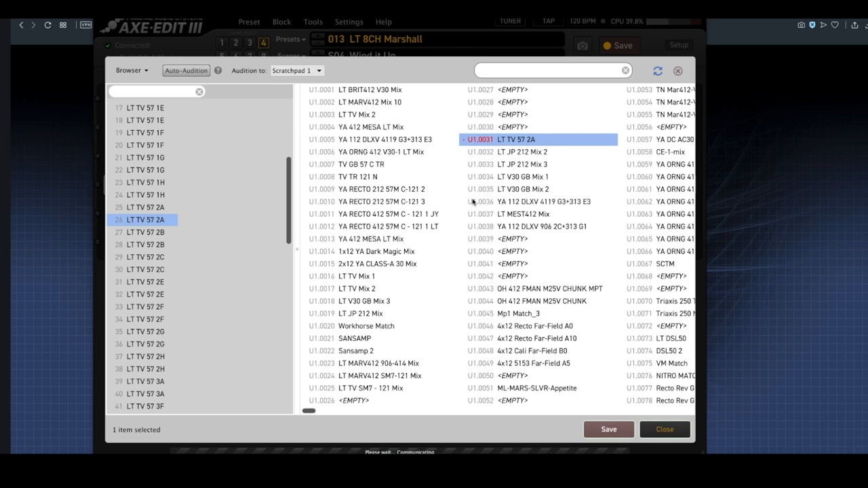
pyautogui.moveTo(562, 220)
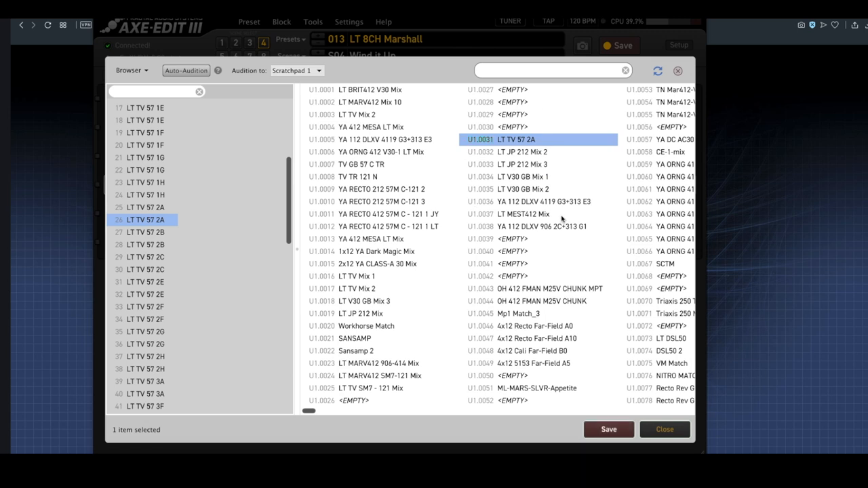
pyautogui.moveTo(664, 430)
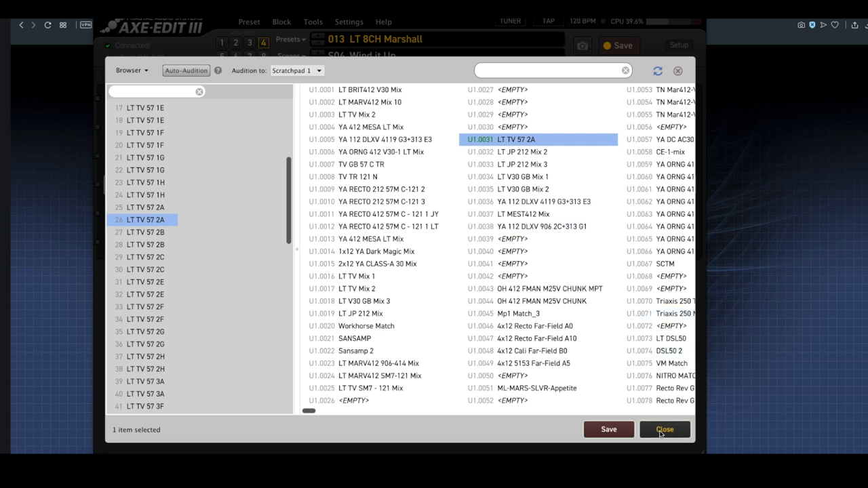
pyautogui.click(665, 429)
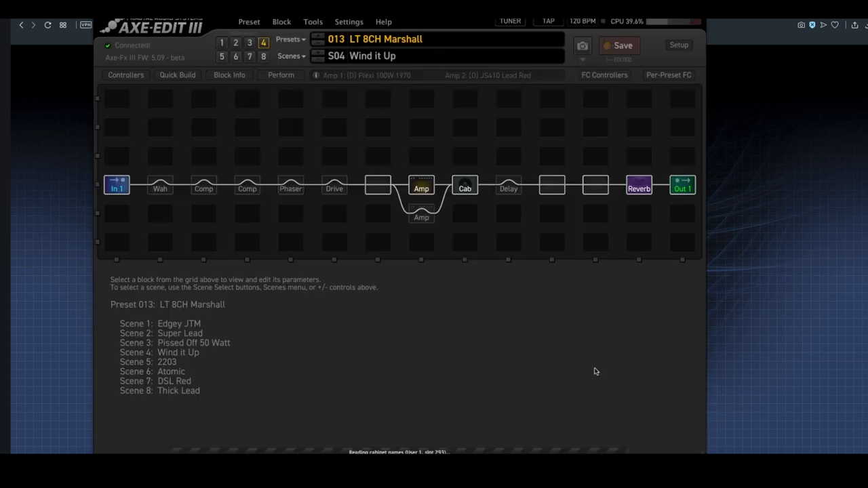